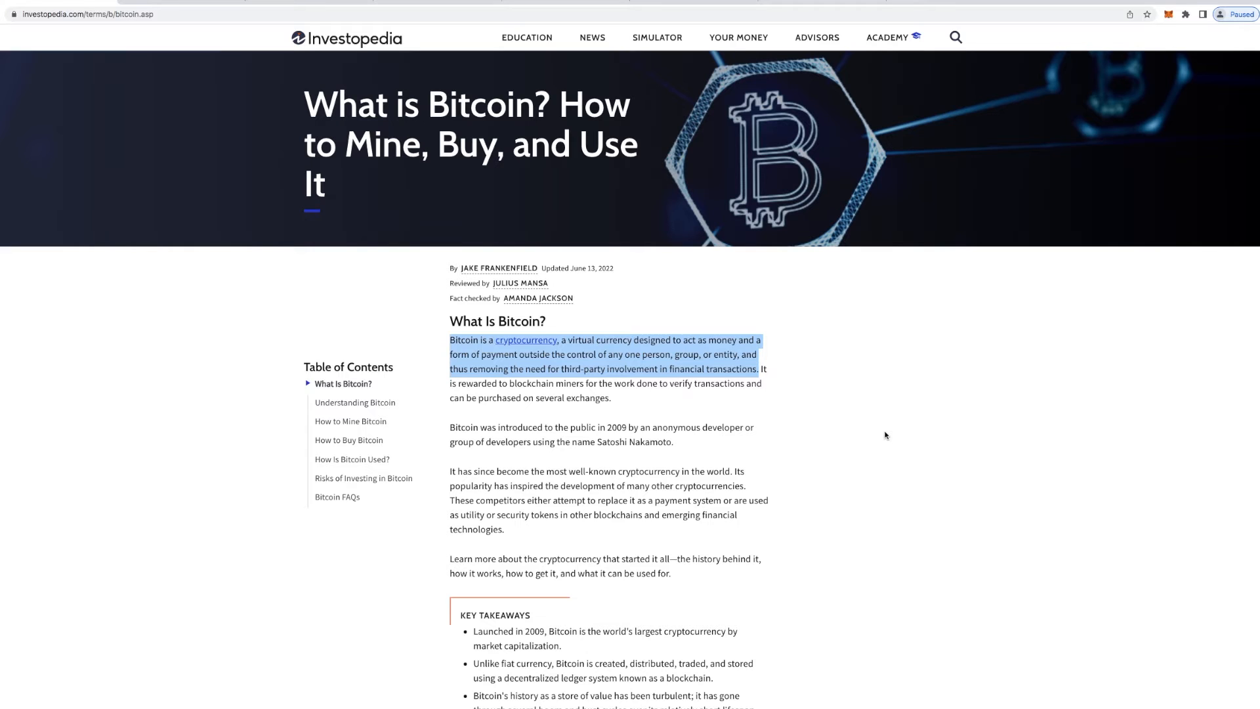
mouse_move(940, 457)
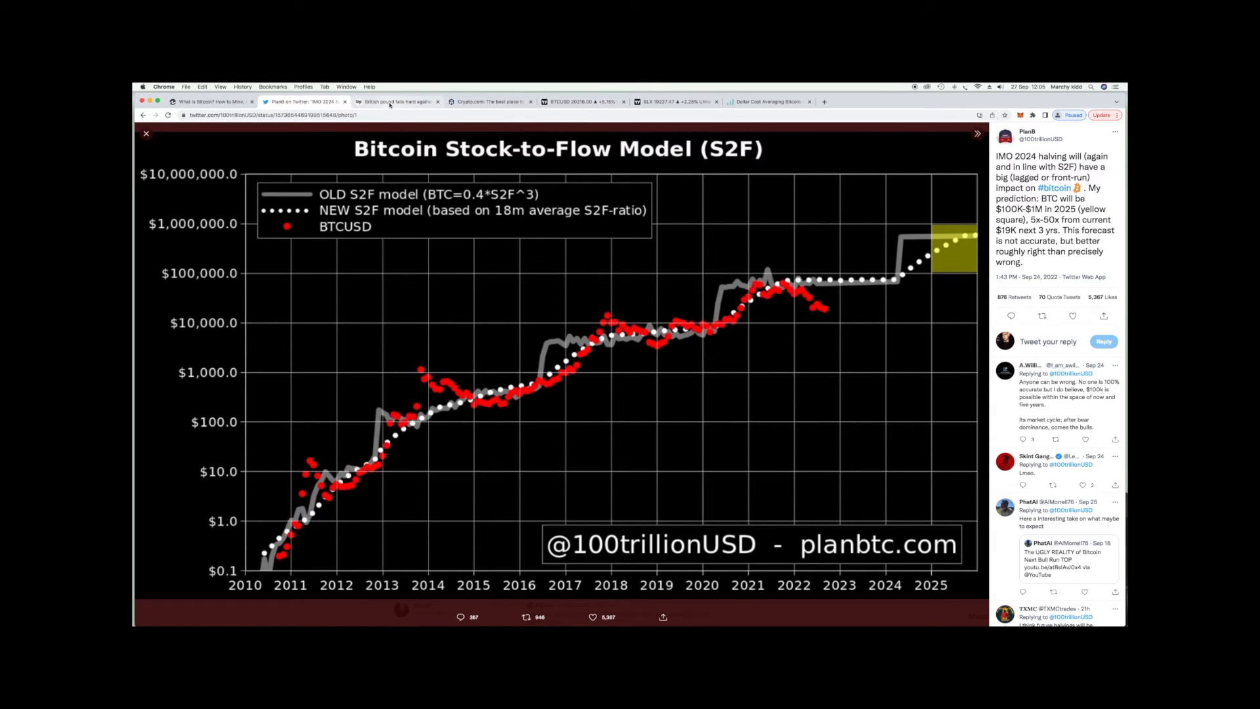
mouse_move(394, 103)
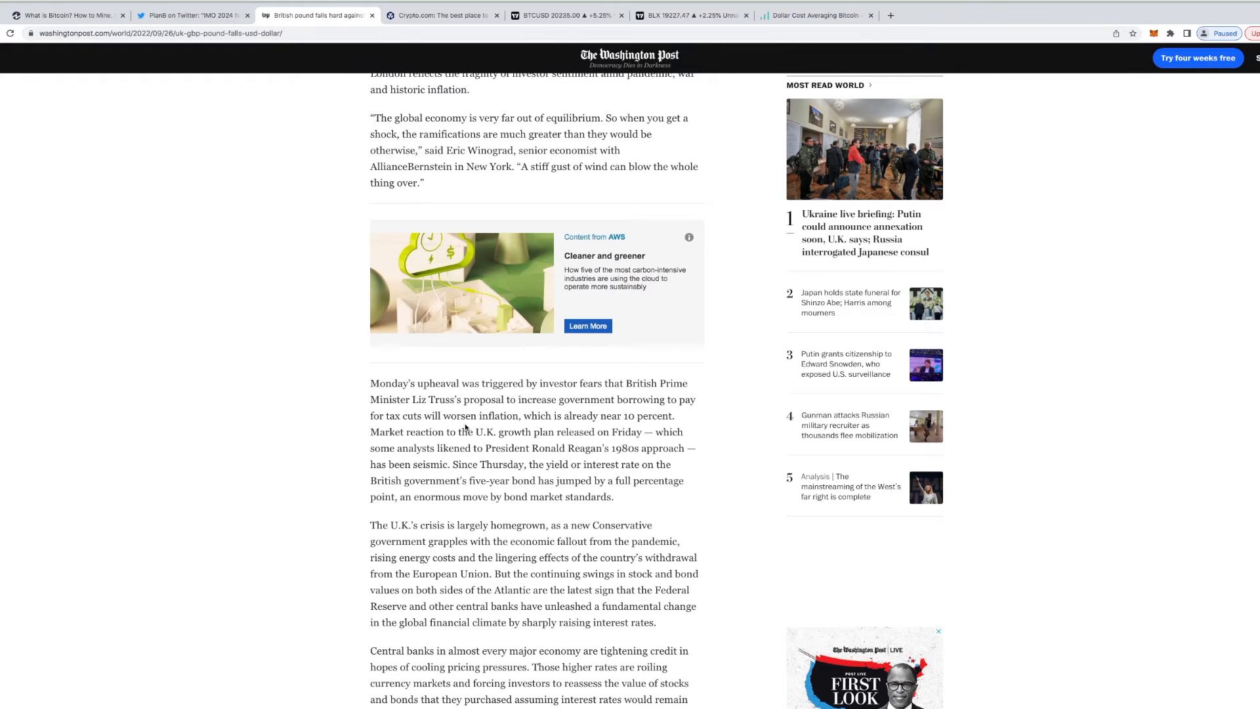
Switch to the Crypto.com tab showing its homepage and app portfolio preview.
left_click(438, 15)
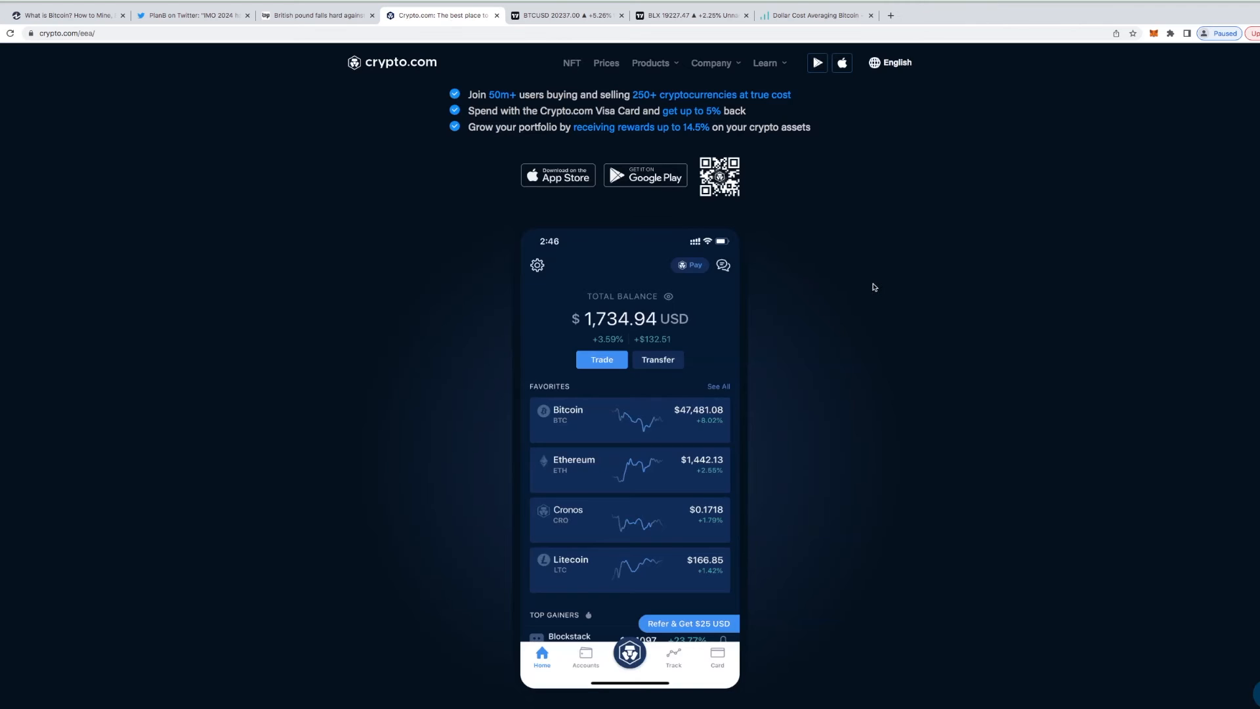
mouse_move(891, 279)
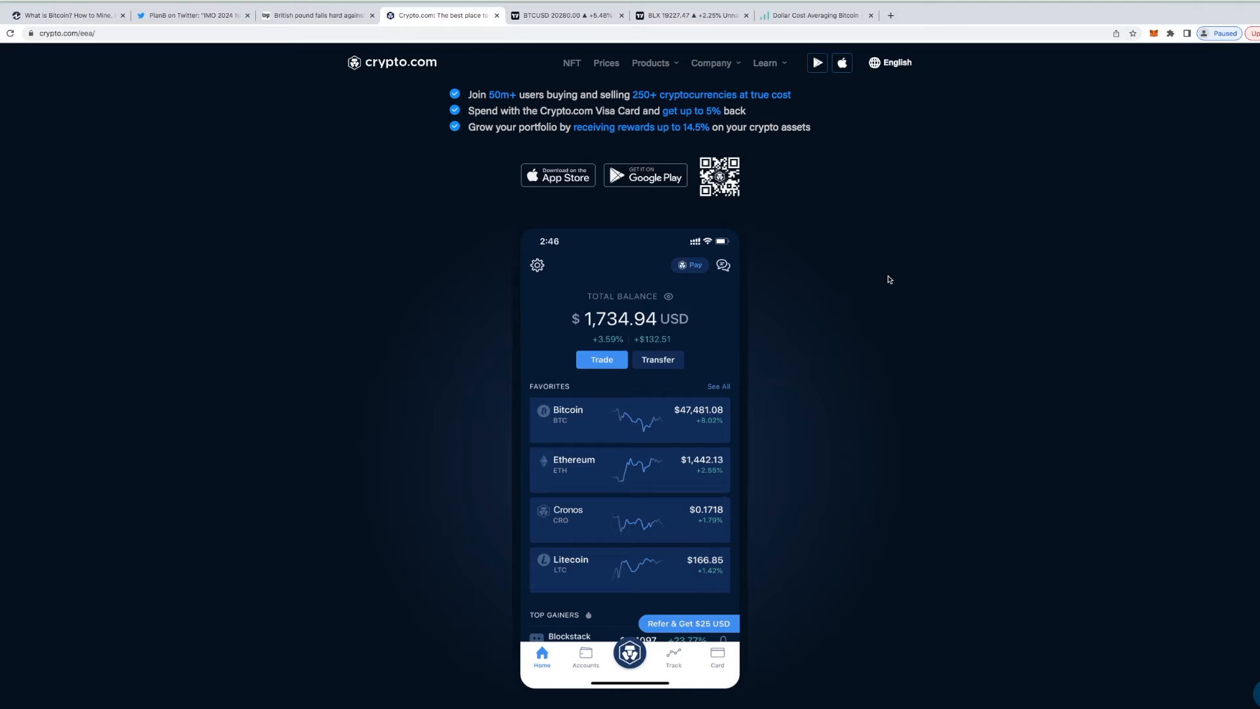
Scroll the homepage down past 'Buy crypto at true cost' to the Visa card section.
scroll("down", 3)
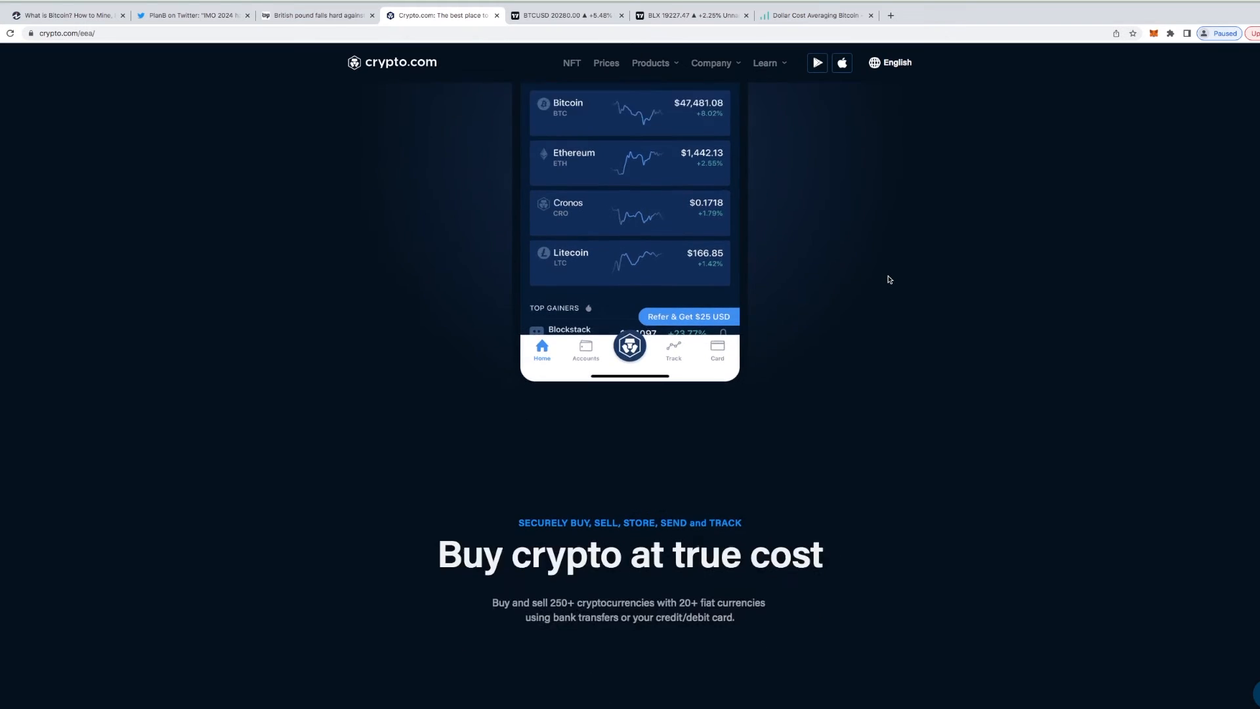
scroll("down", 3)
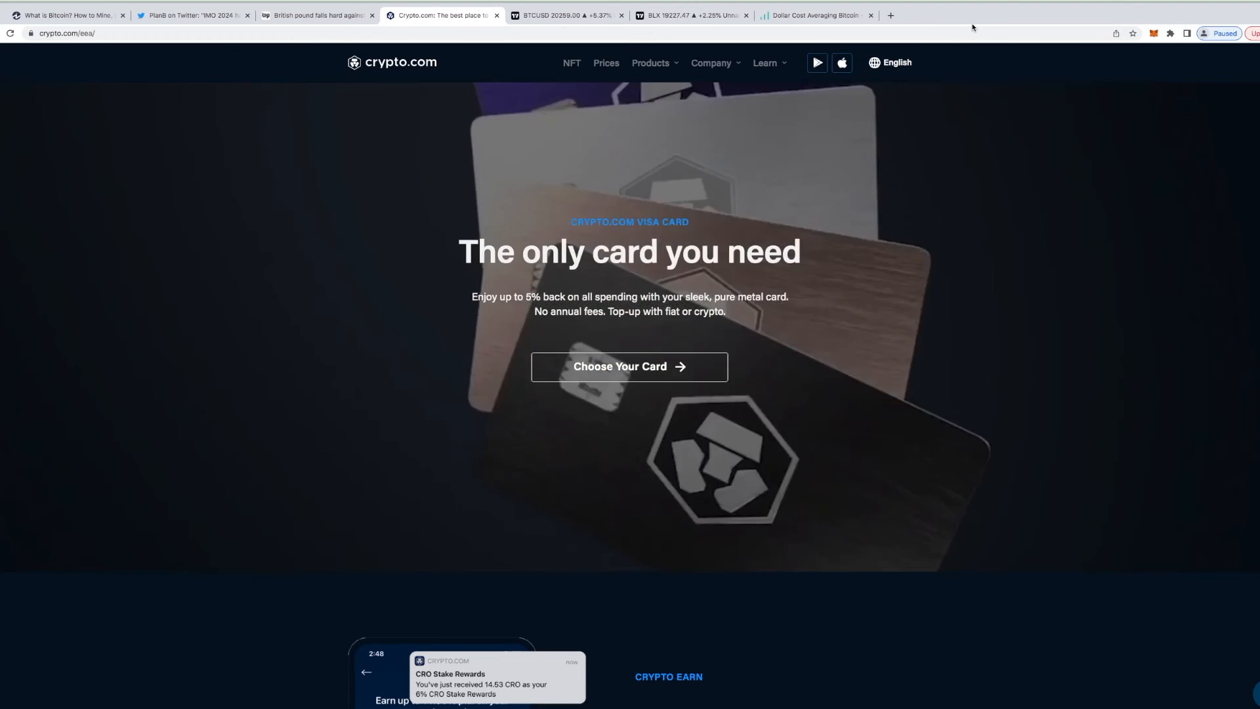
Choose Your Card and scroll through the Compare Card Tiers benefits table.
left_click(631, 368)
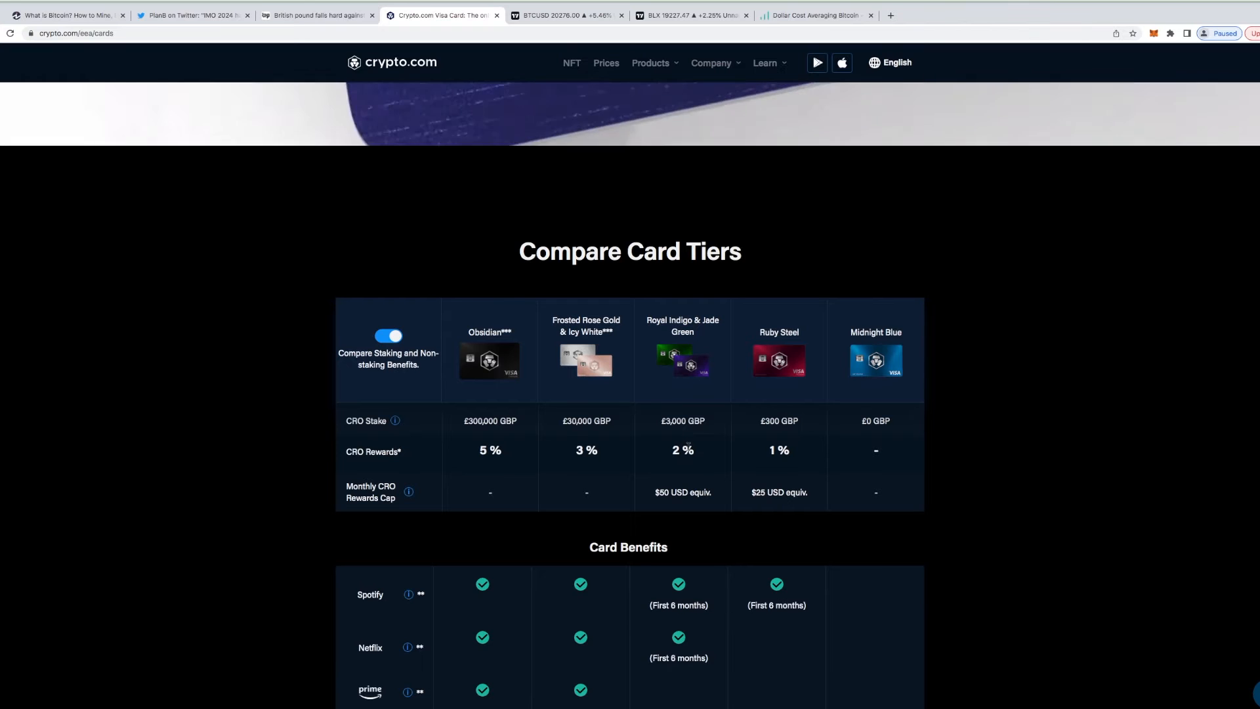
scroll("down", 3)
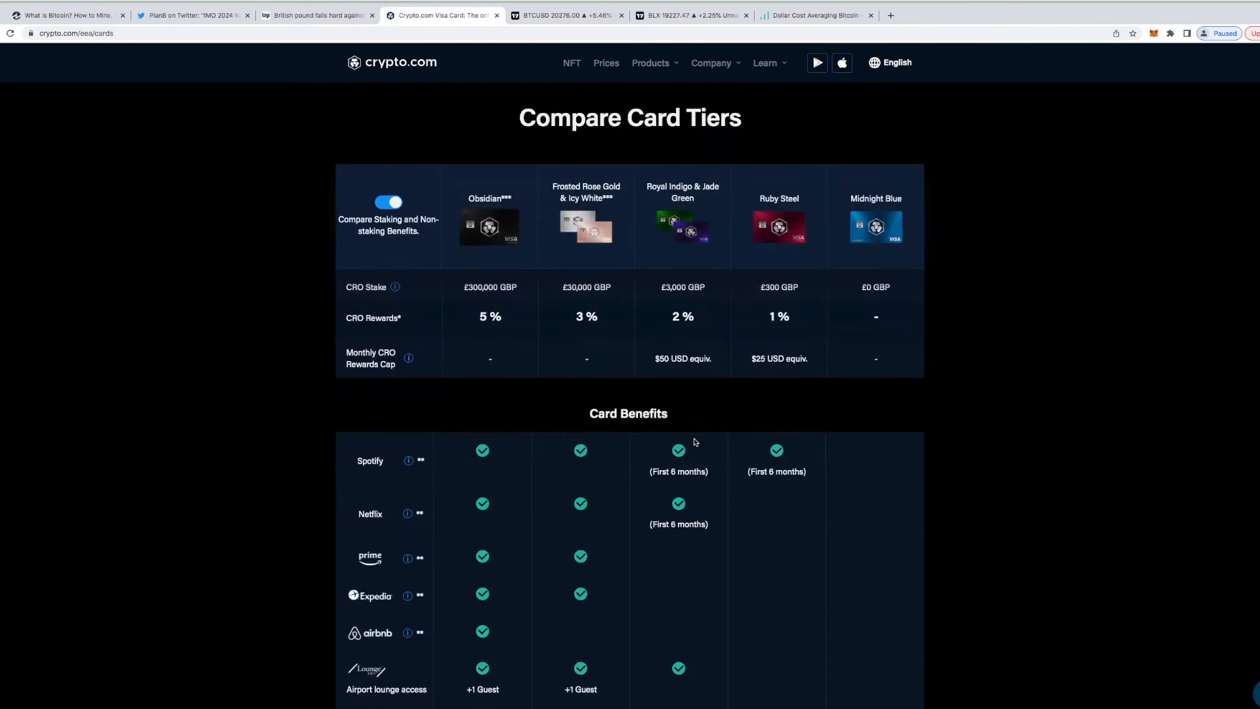
scroll("down", 3)
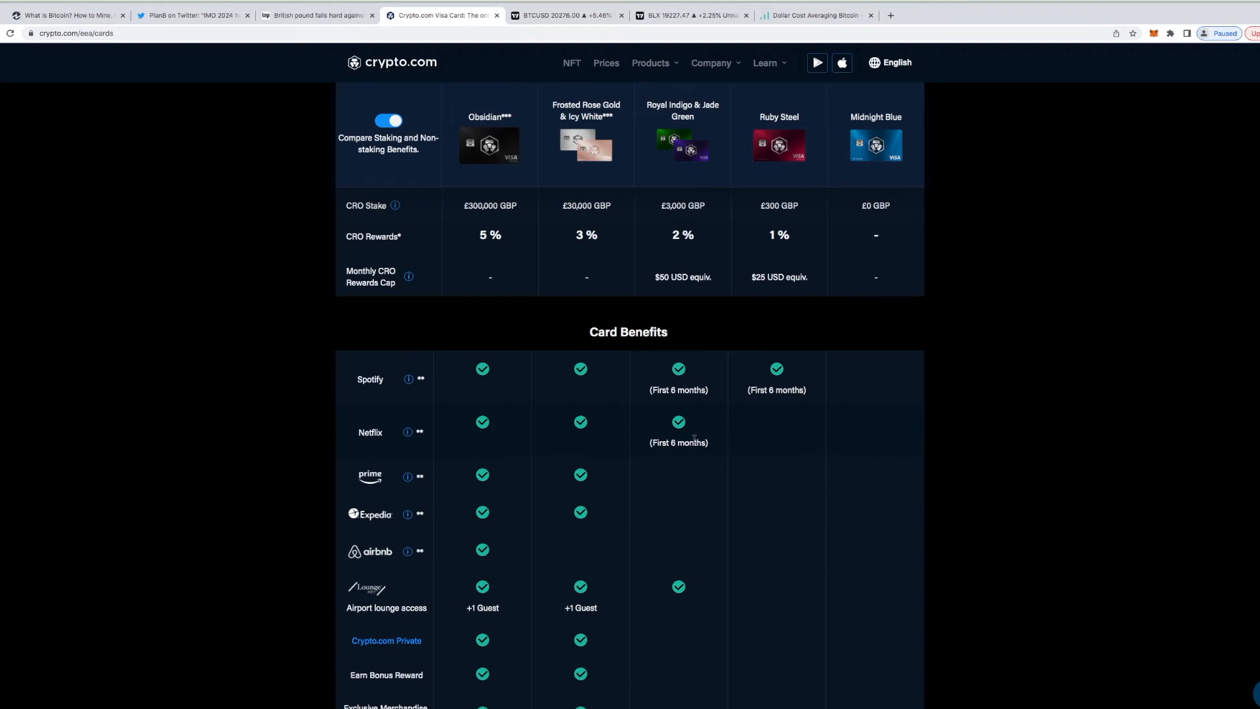
mouse_move(703, 425)
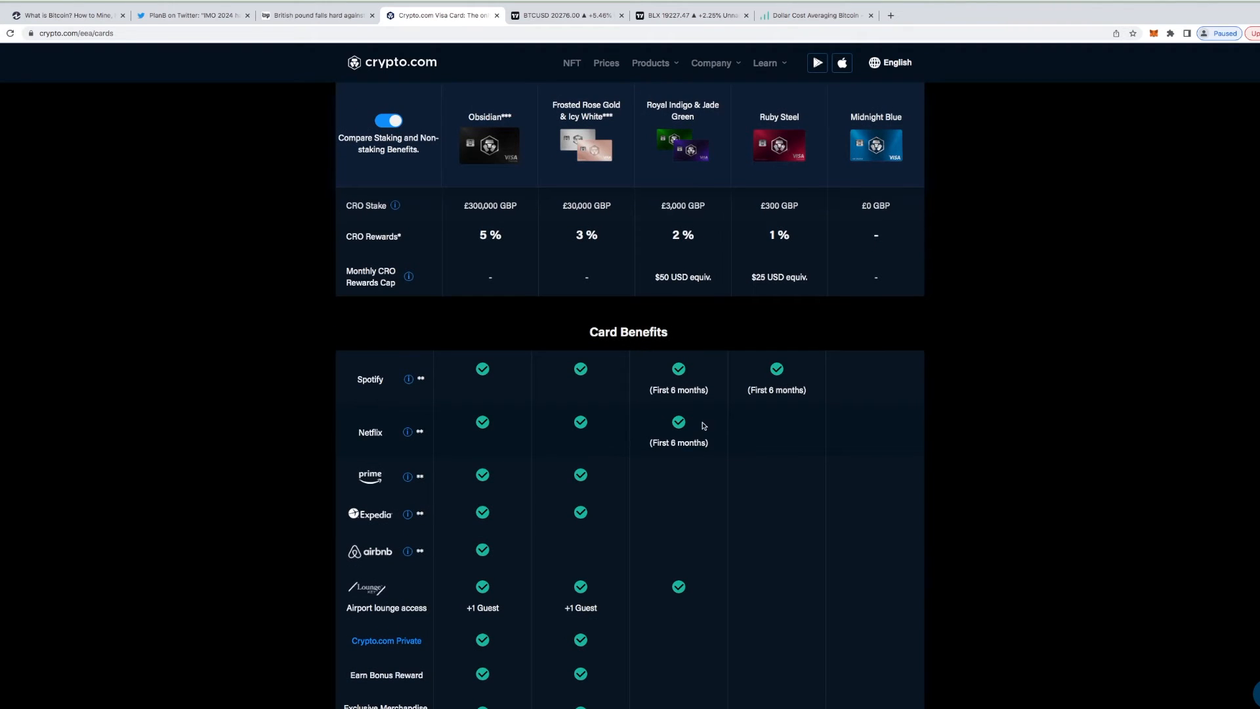
mouse_move(693, 428)
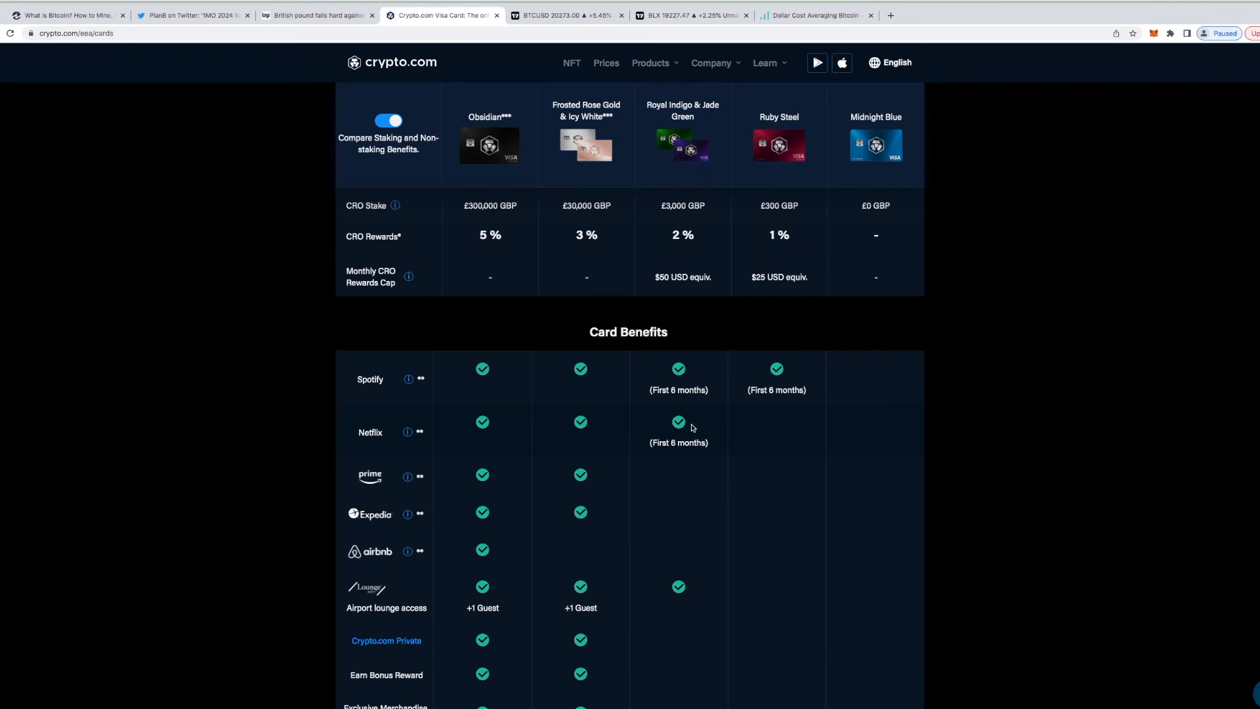
scroll("down", 3)
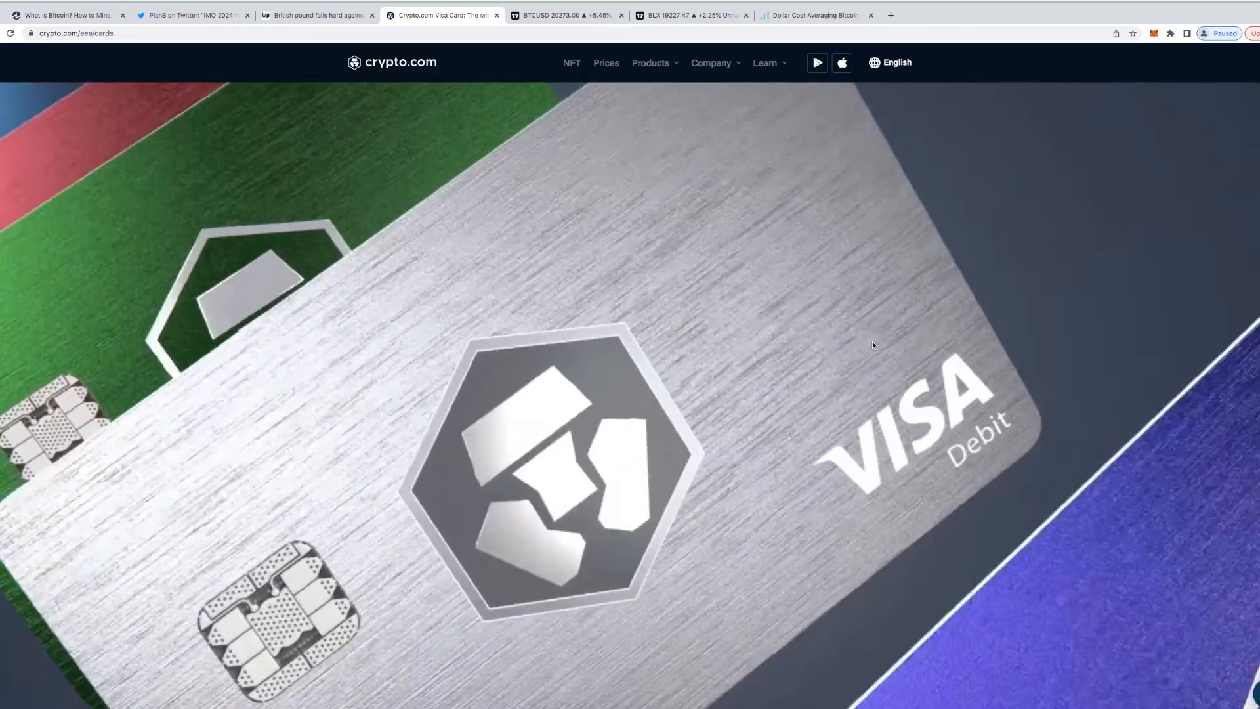
Scroll down the Visa card showcase of coloured metal card tiers.
scroll("down", 3)
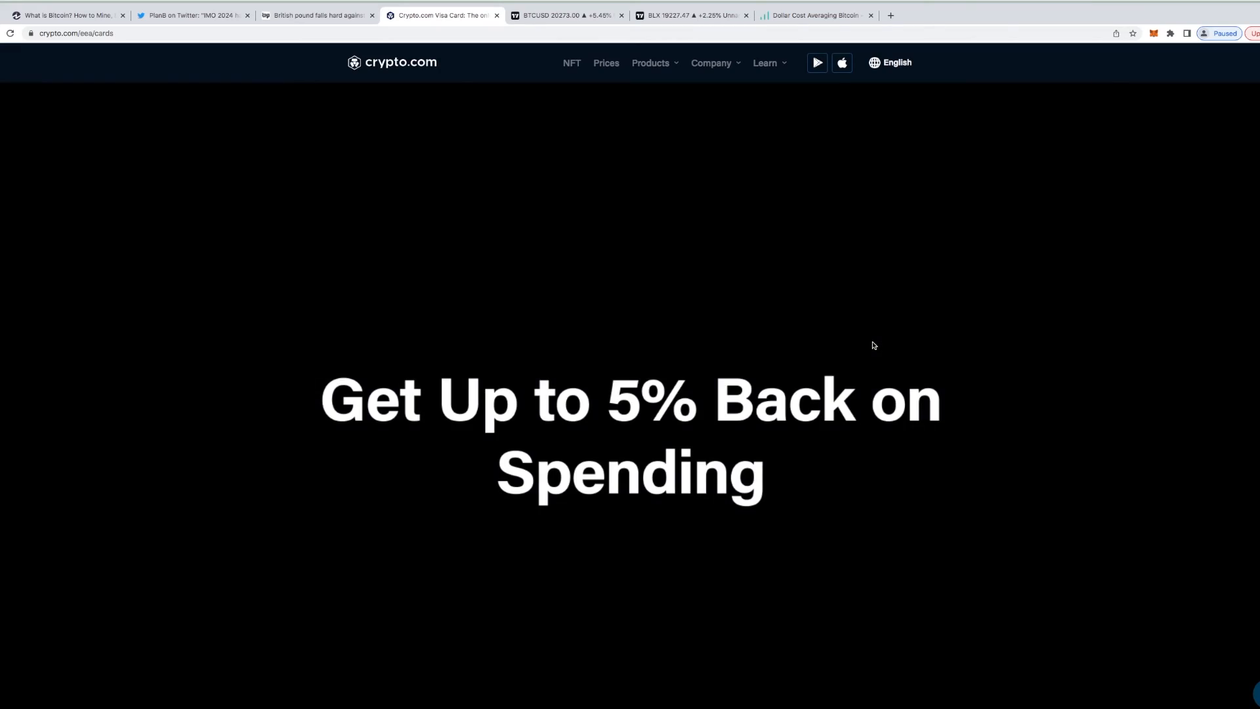
scroll("down", 3)
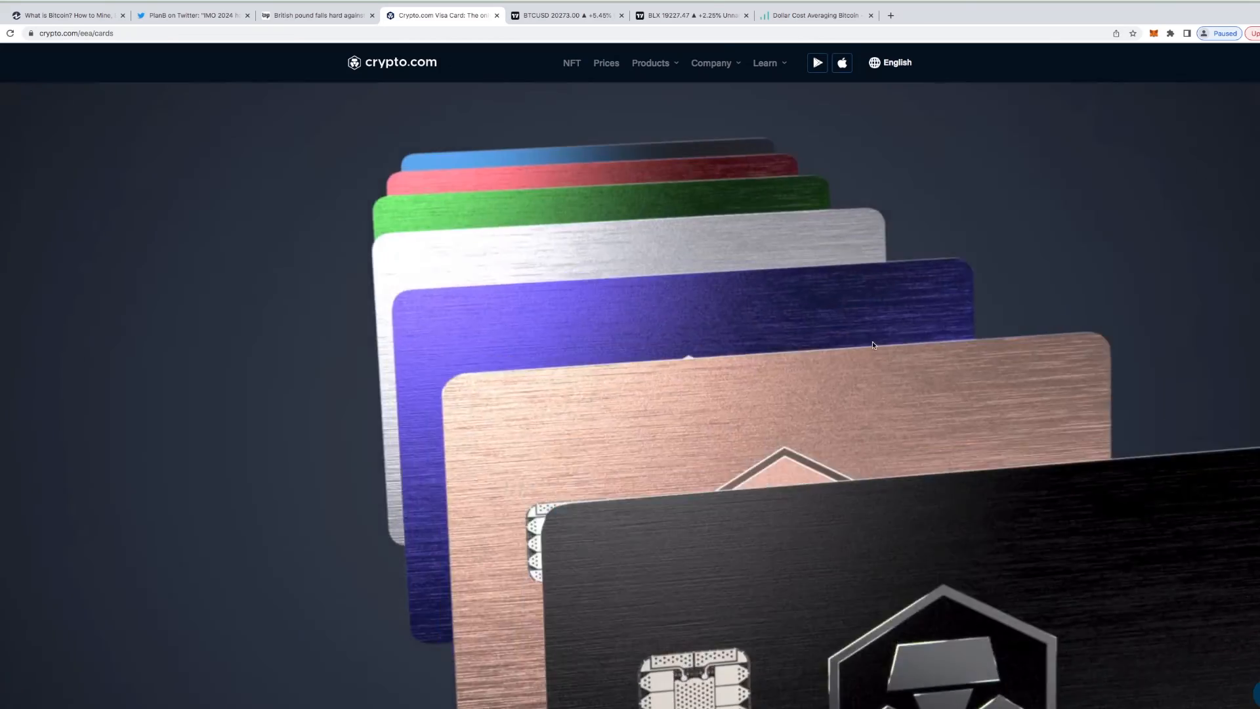
scroll("down", 3)
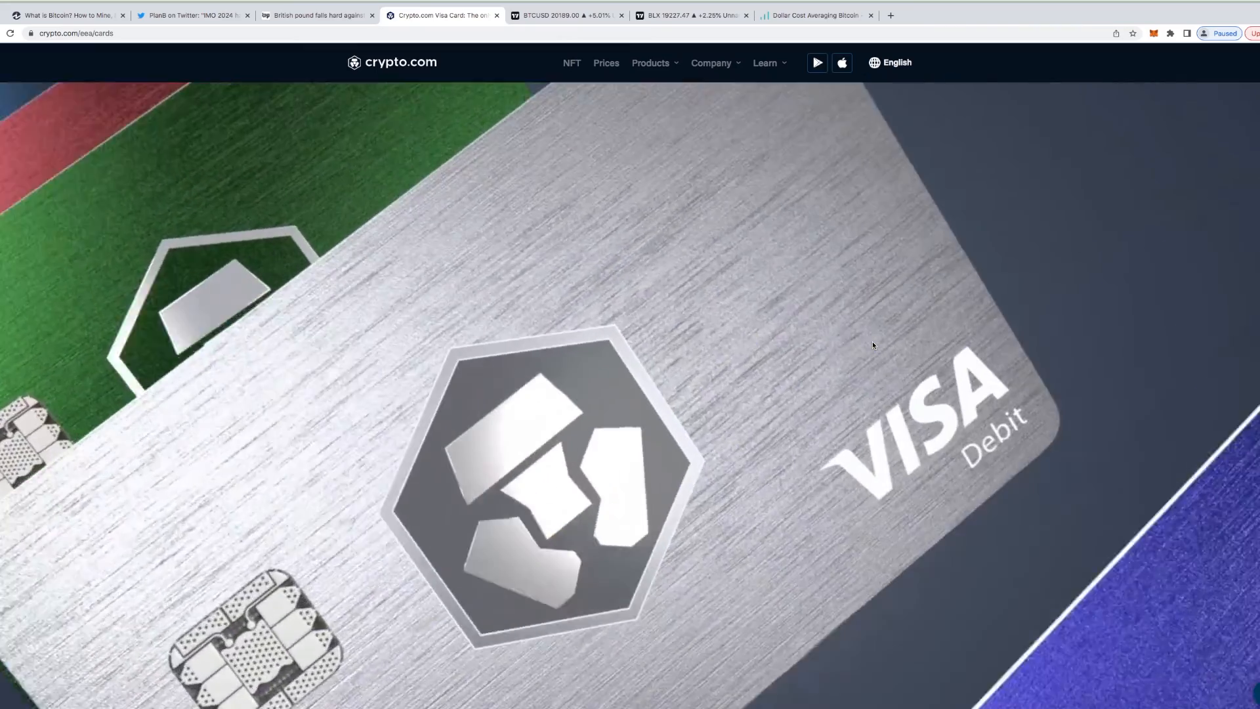
scroll("down", 3)
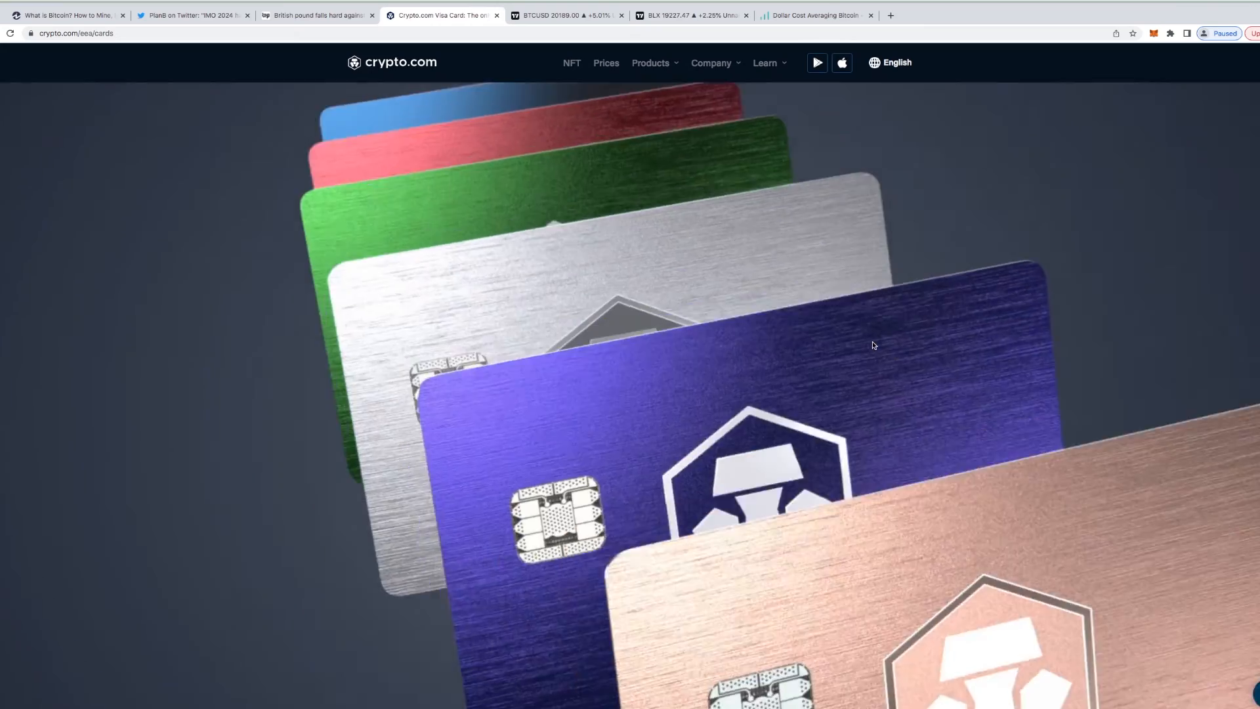
scroll("down", 3)
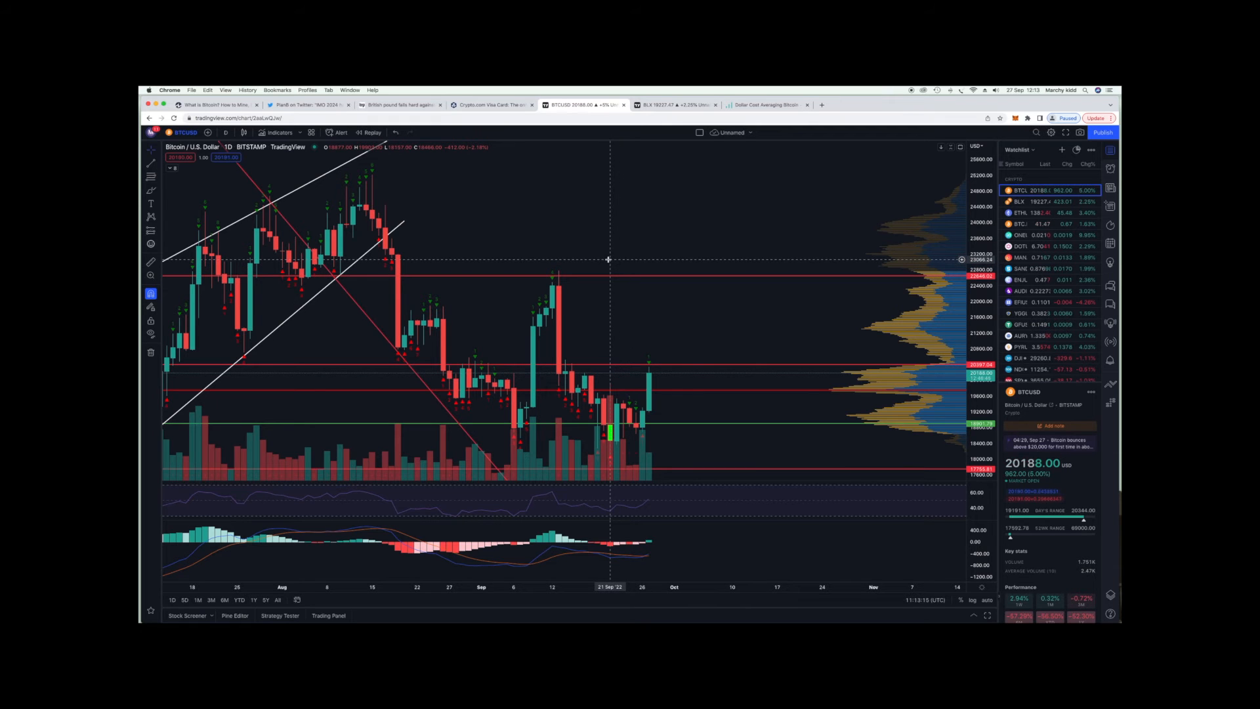
mouse_move(635, 291)
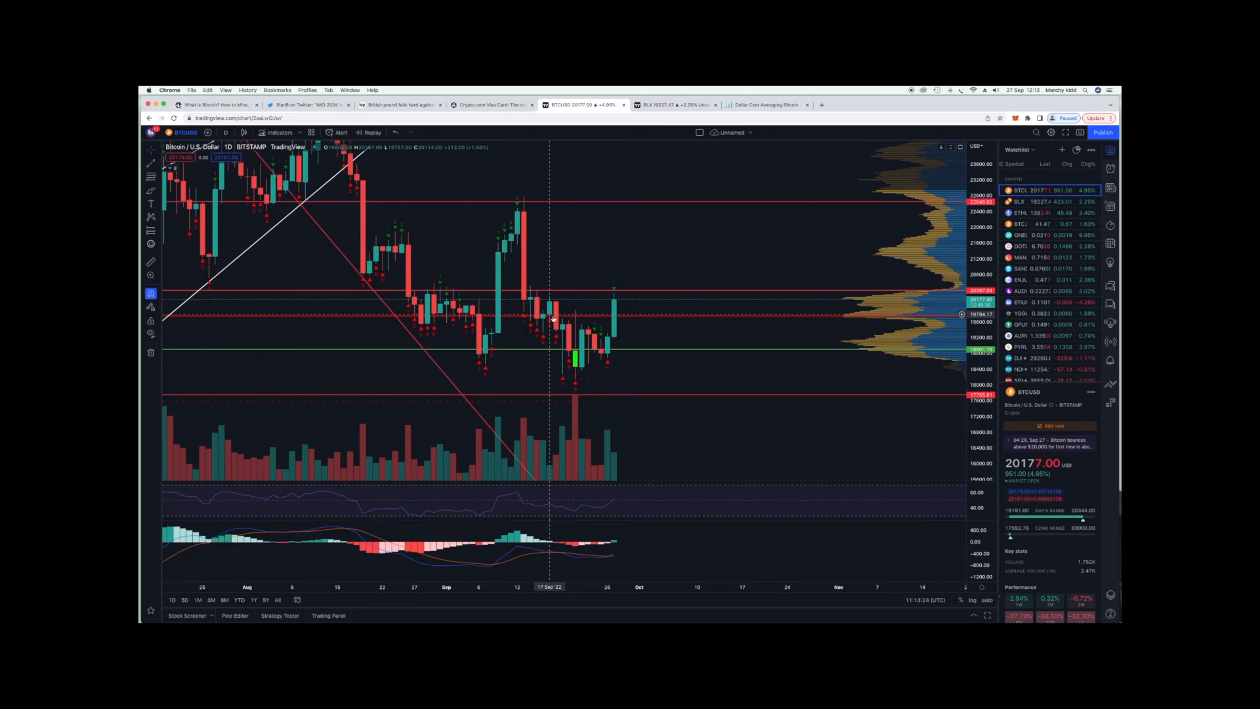
mouse_move(625, 308)
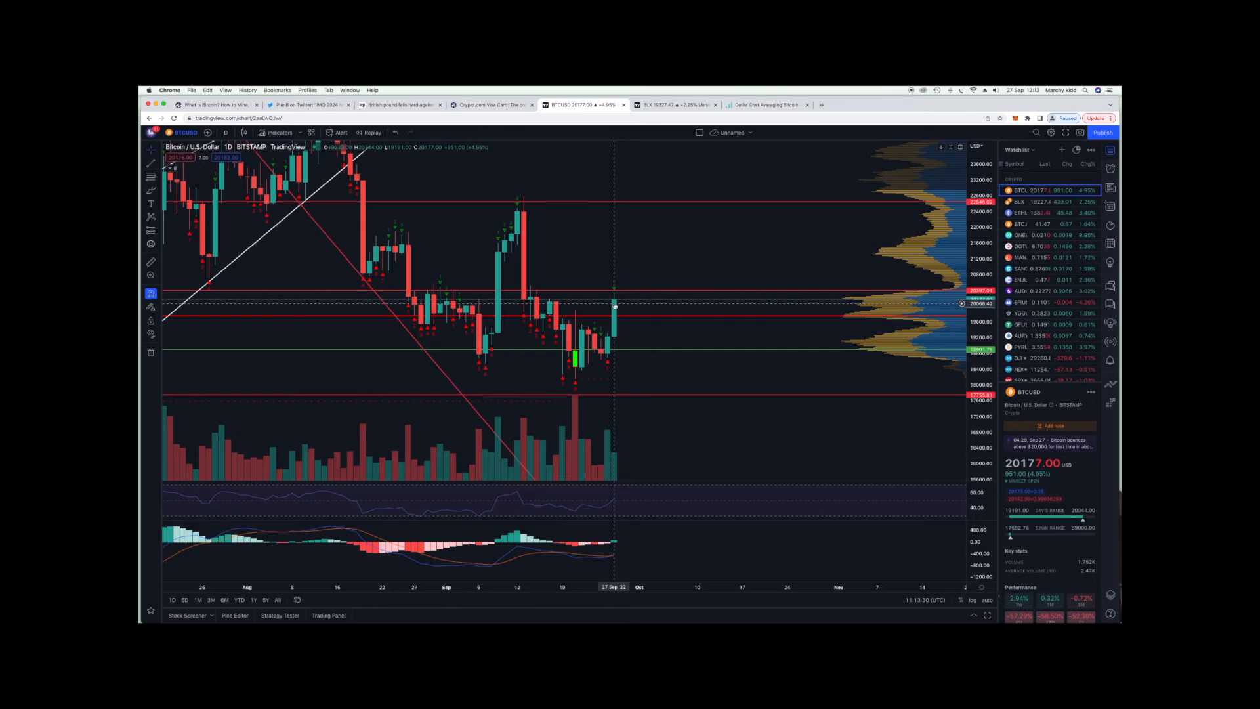
mouse_move(616, 302)
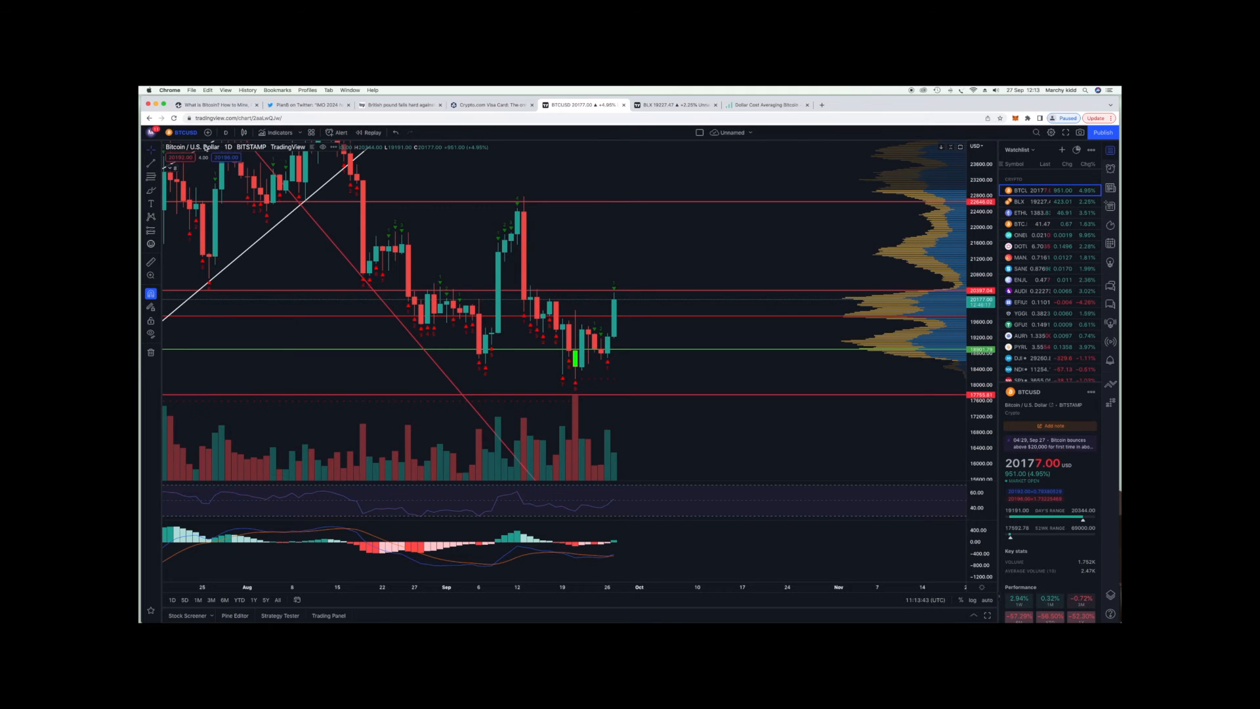
mouse_move(686, 331)
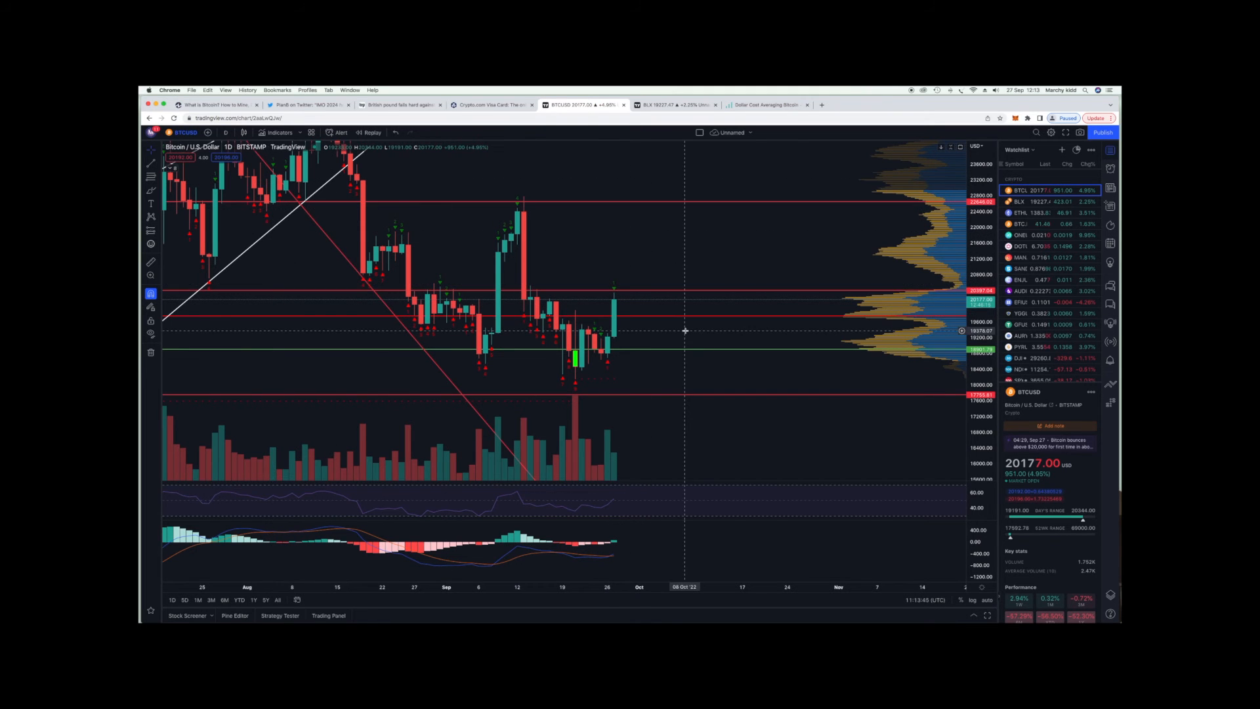
mouse_move(673, 331)
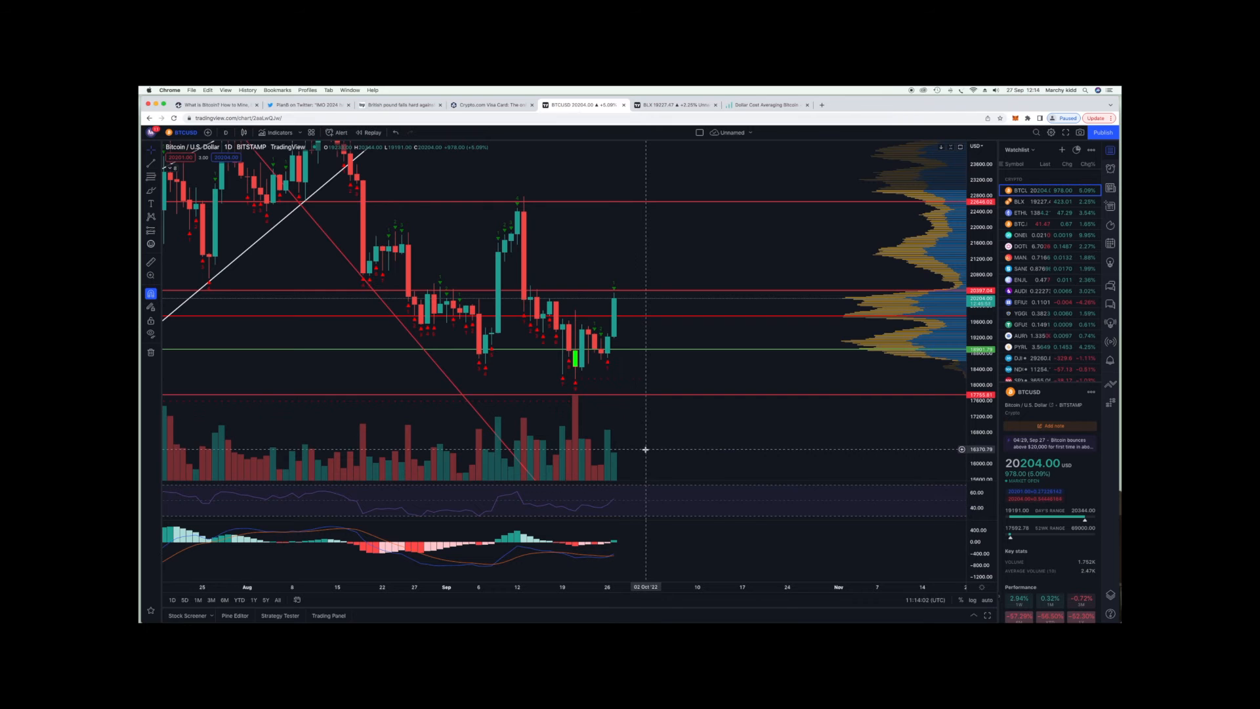
mouse_move(641, 401)
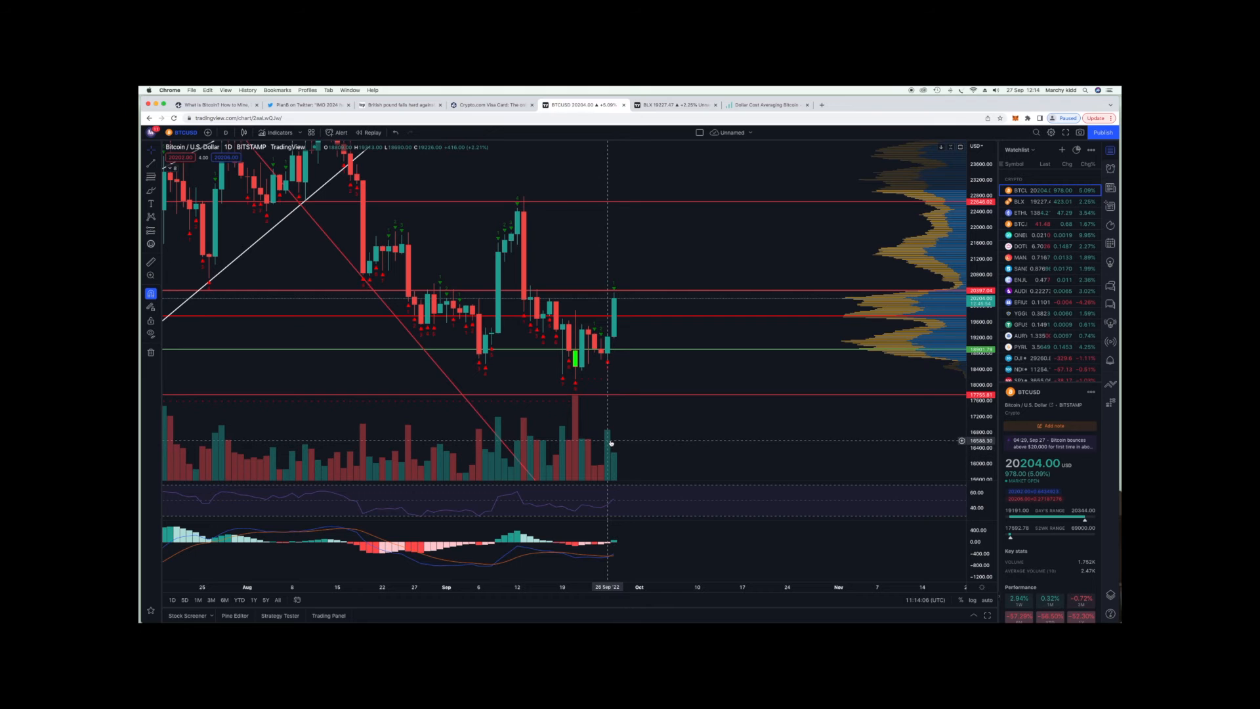
mouse_move(576, 441)
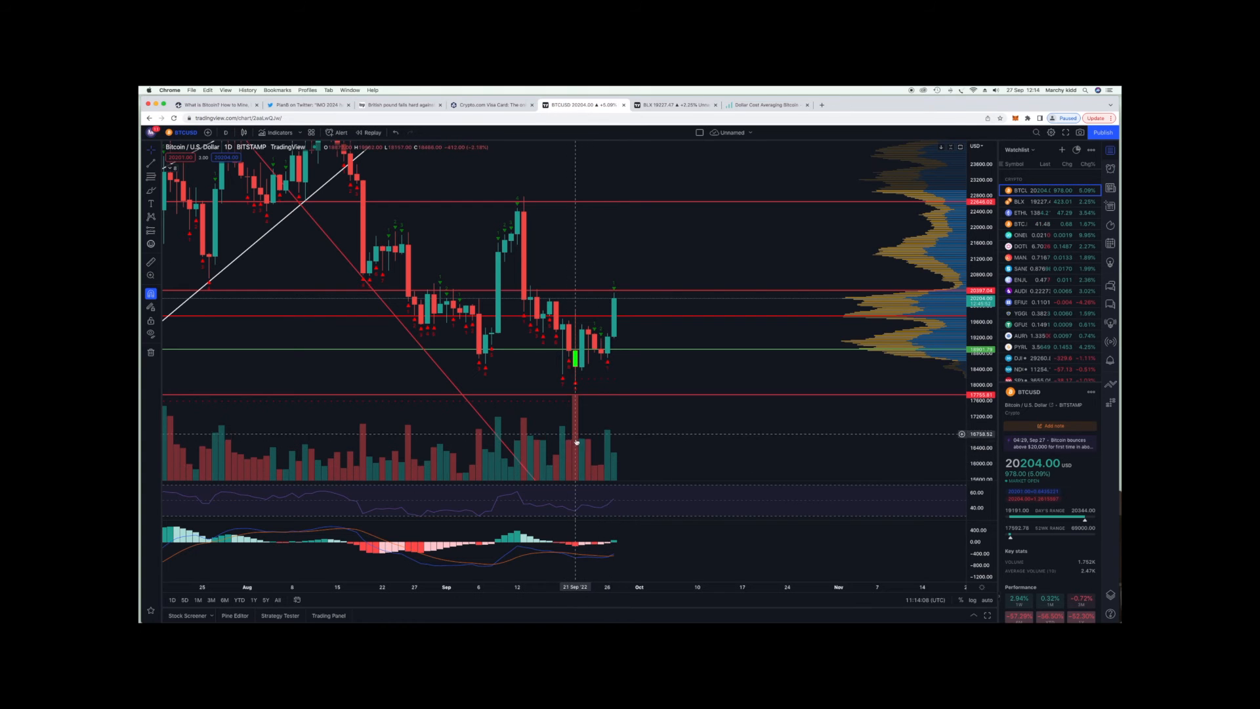
mouse_move(497, 457)
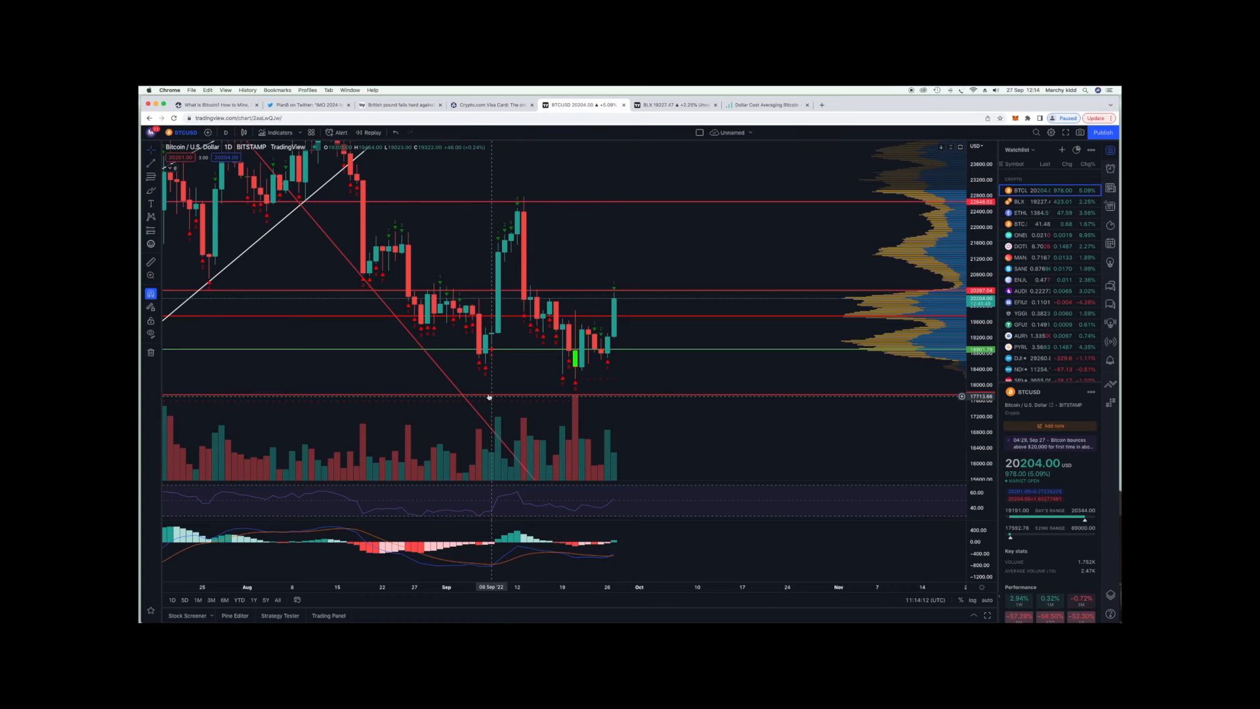
mouse_move(534, 359)
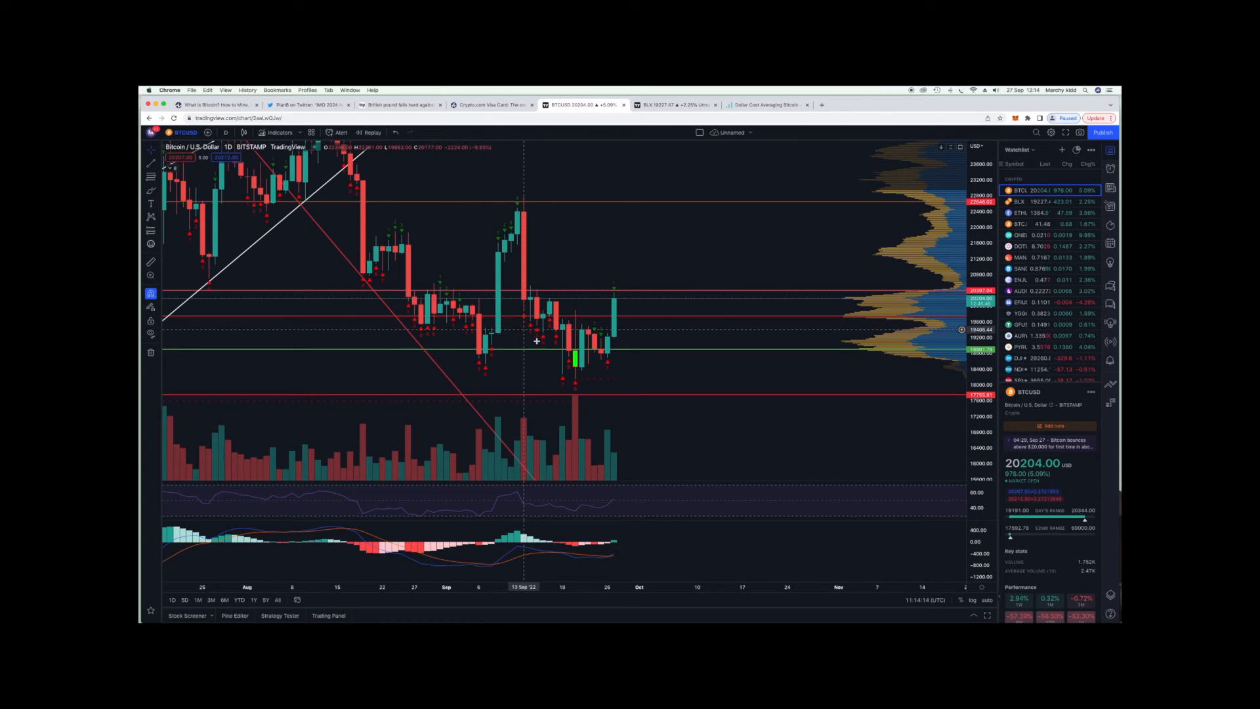
mouse_move(613, 342)
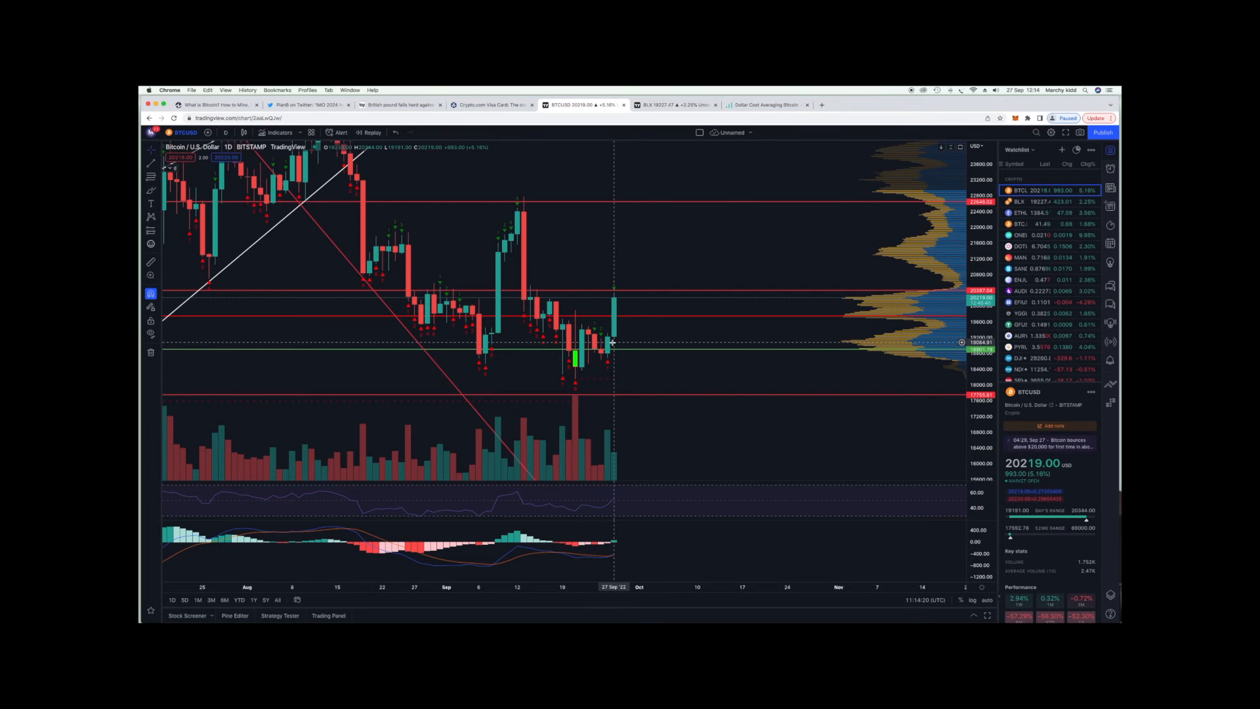
mouse_move(783, 329)
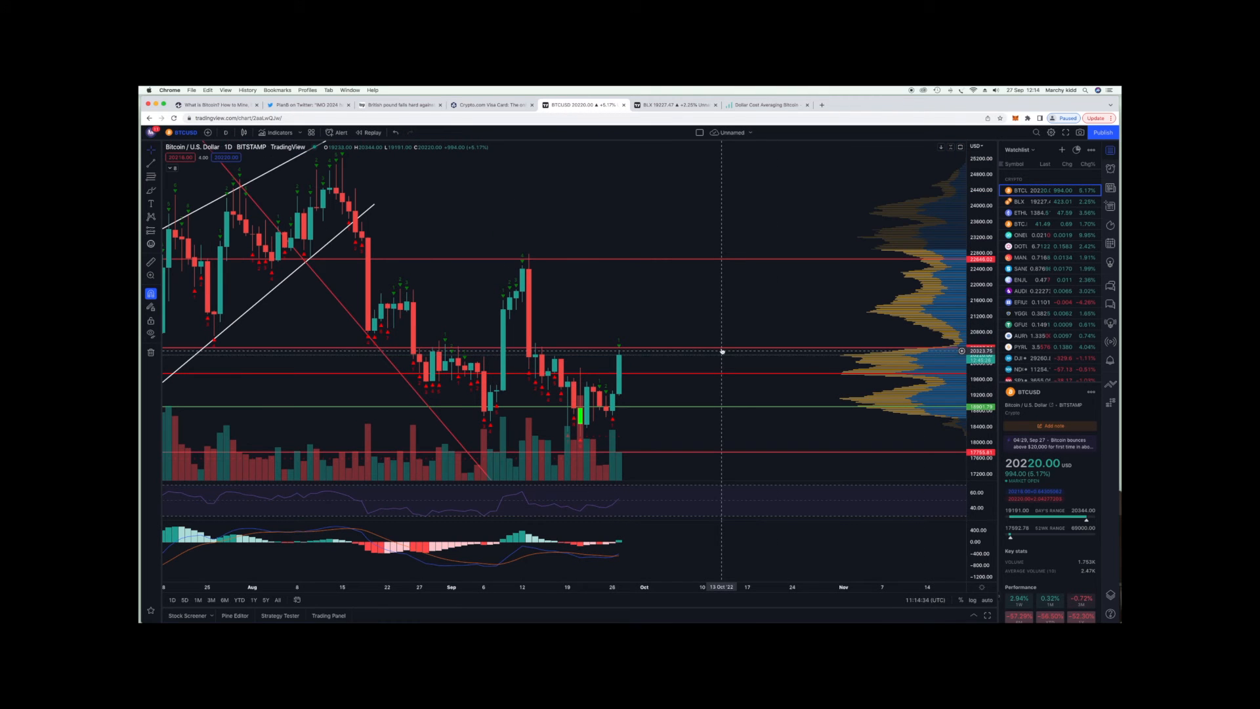
mouse_move(717, 351)
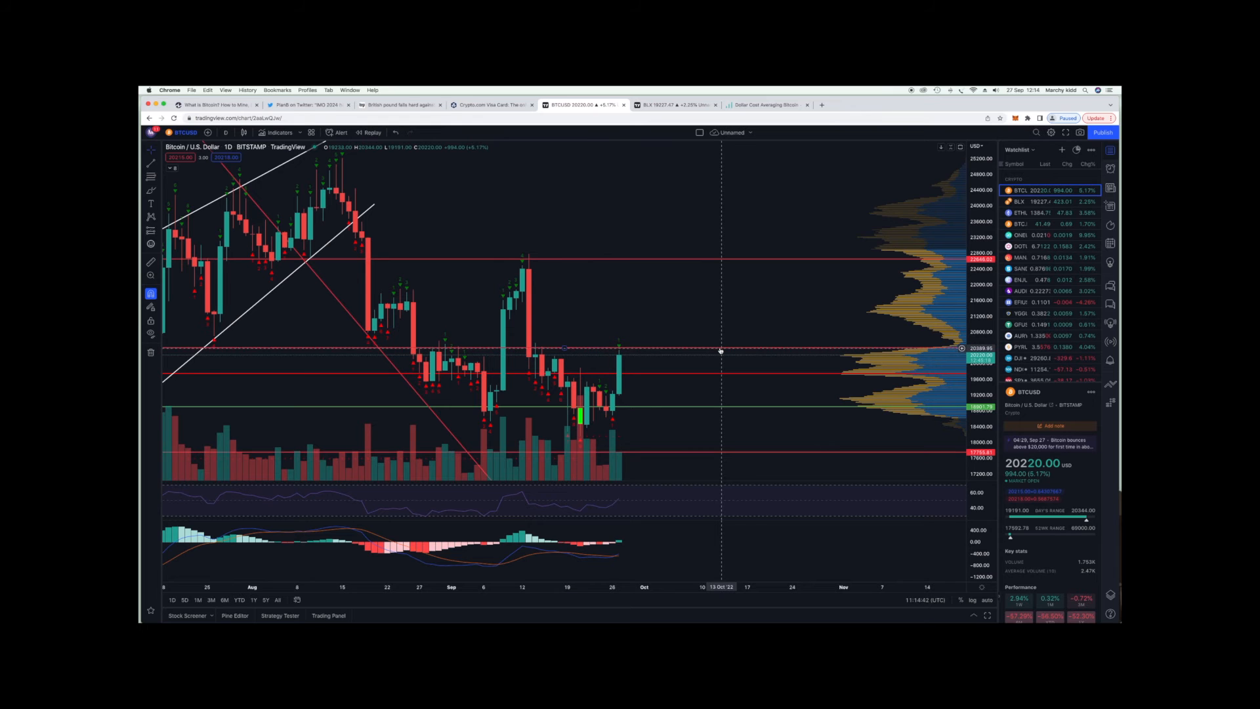
mouse_move(646, 352)
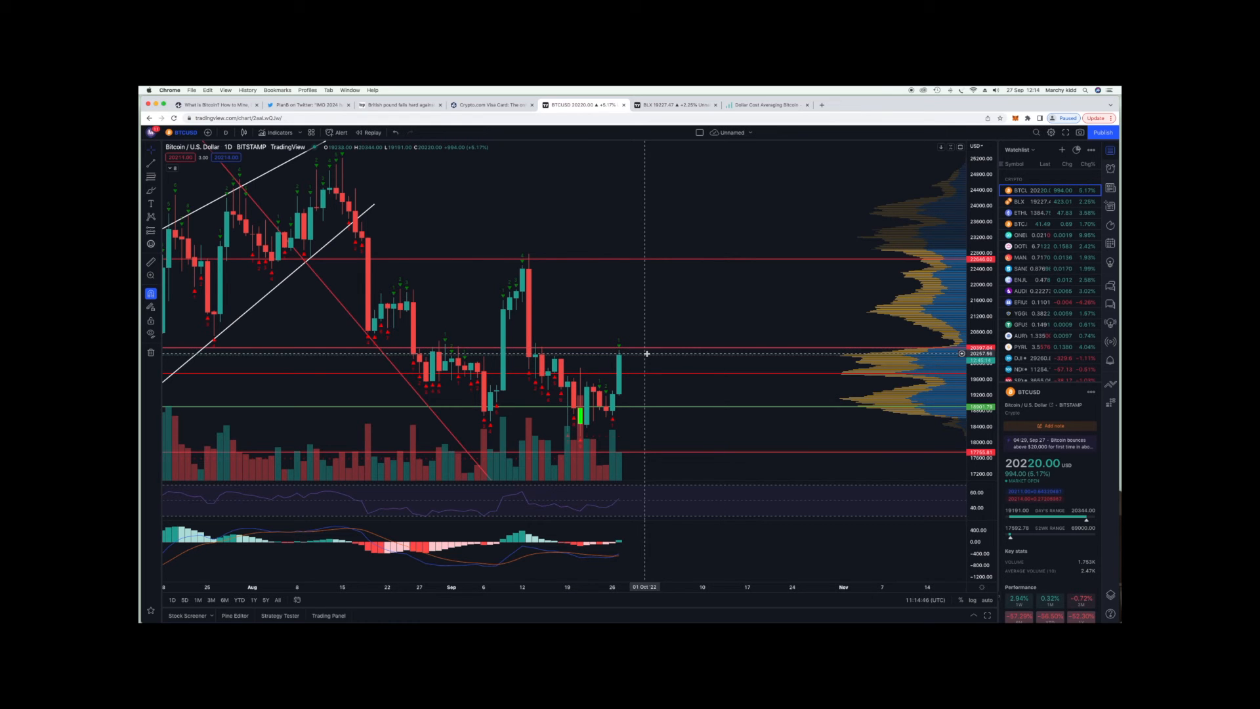
mouse_move(630, 355)
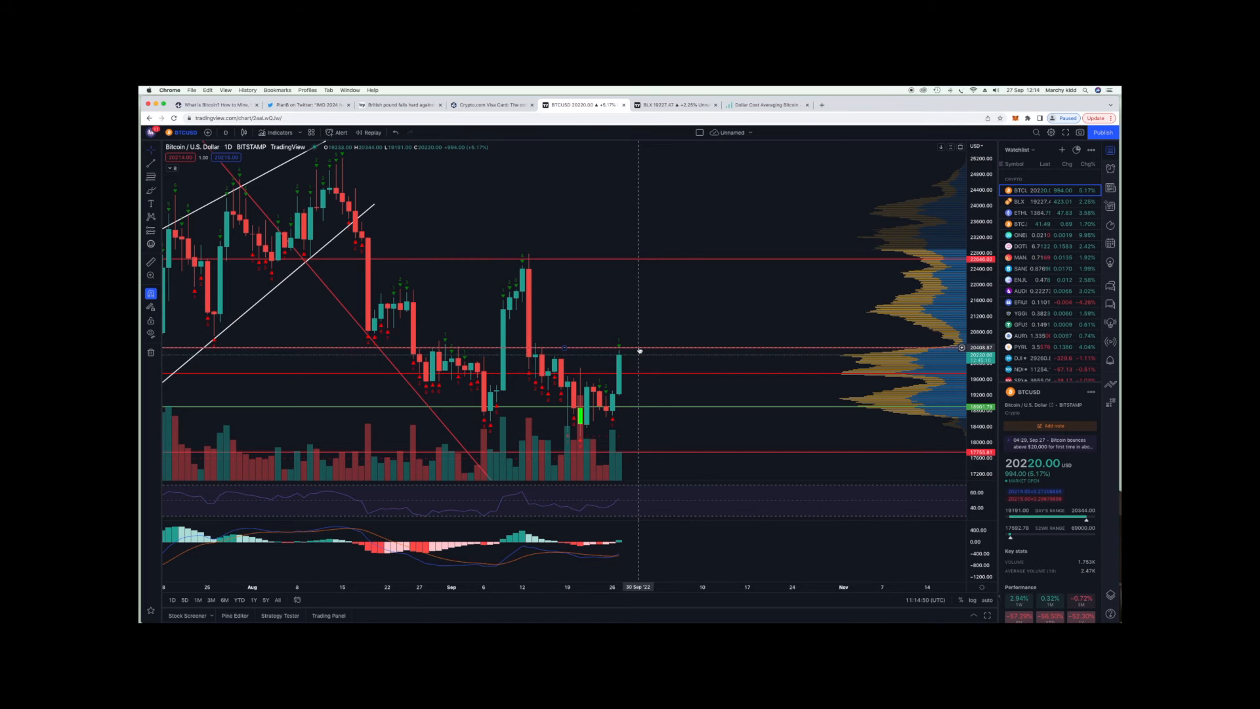
mouse_move(652, 298)
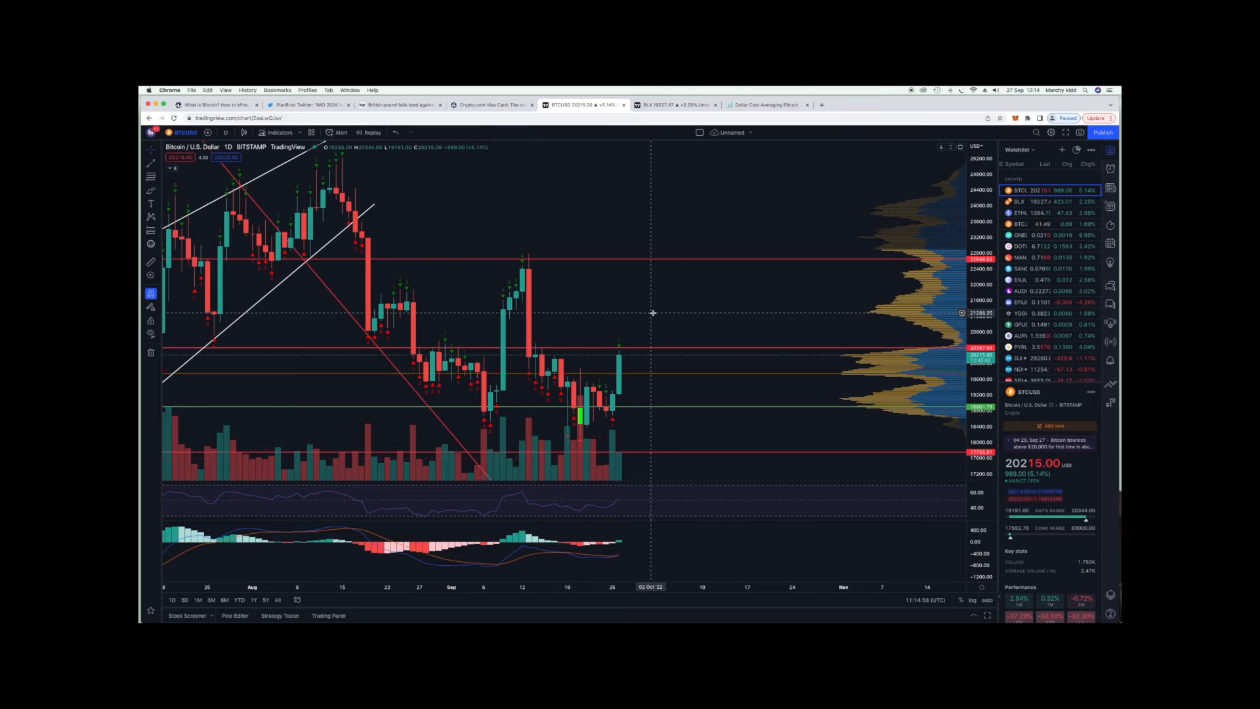
mouse_move(635, 352)
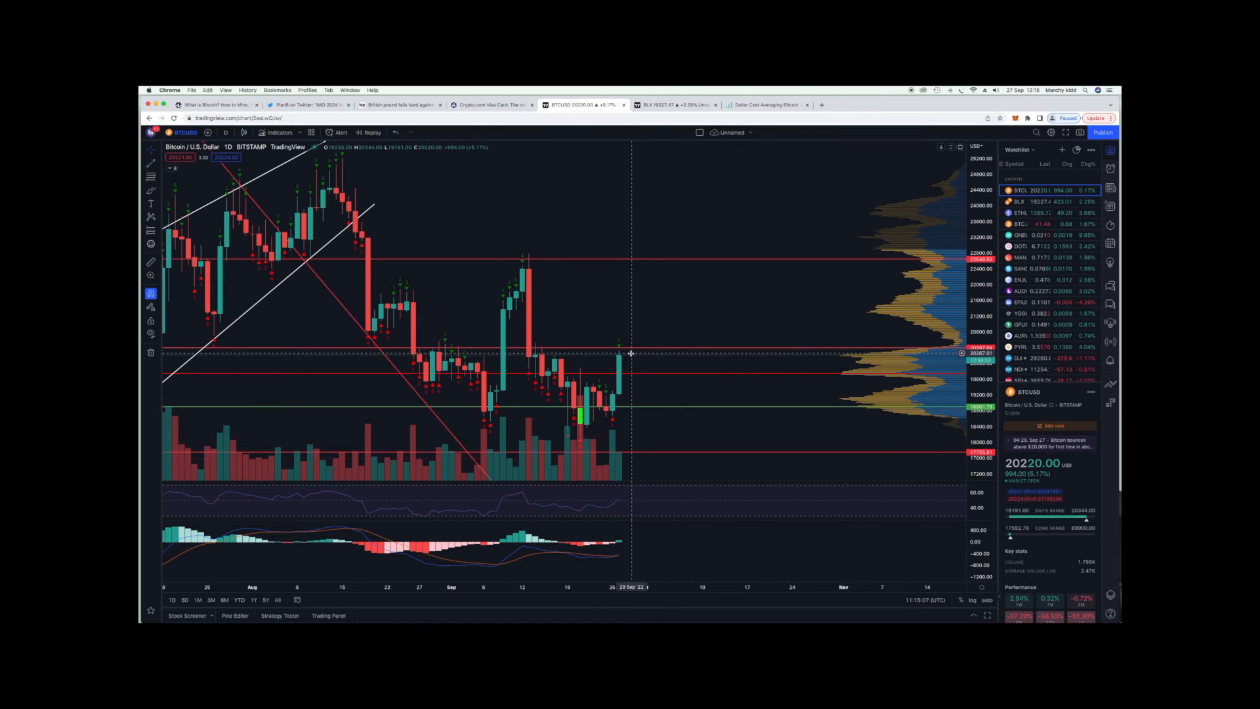
mouse_move(638, 376)
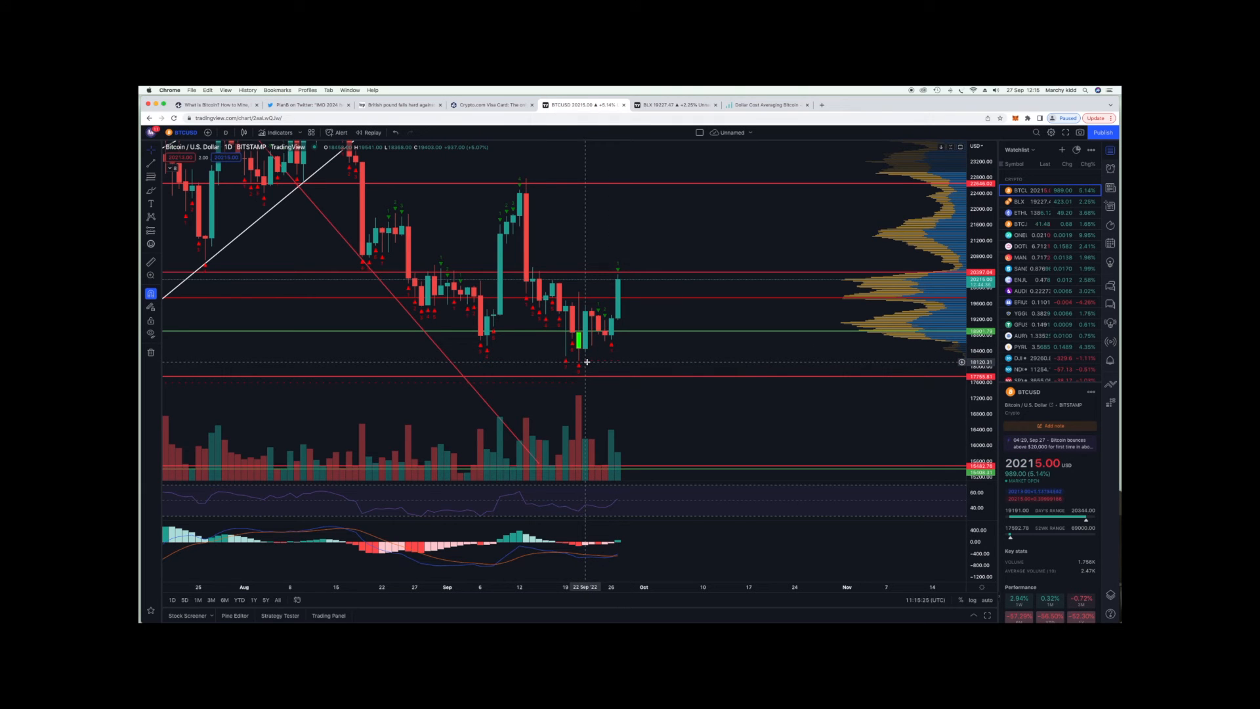
mouse_move(697, 379)
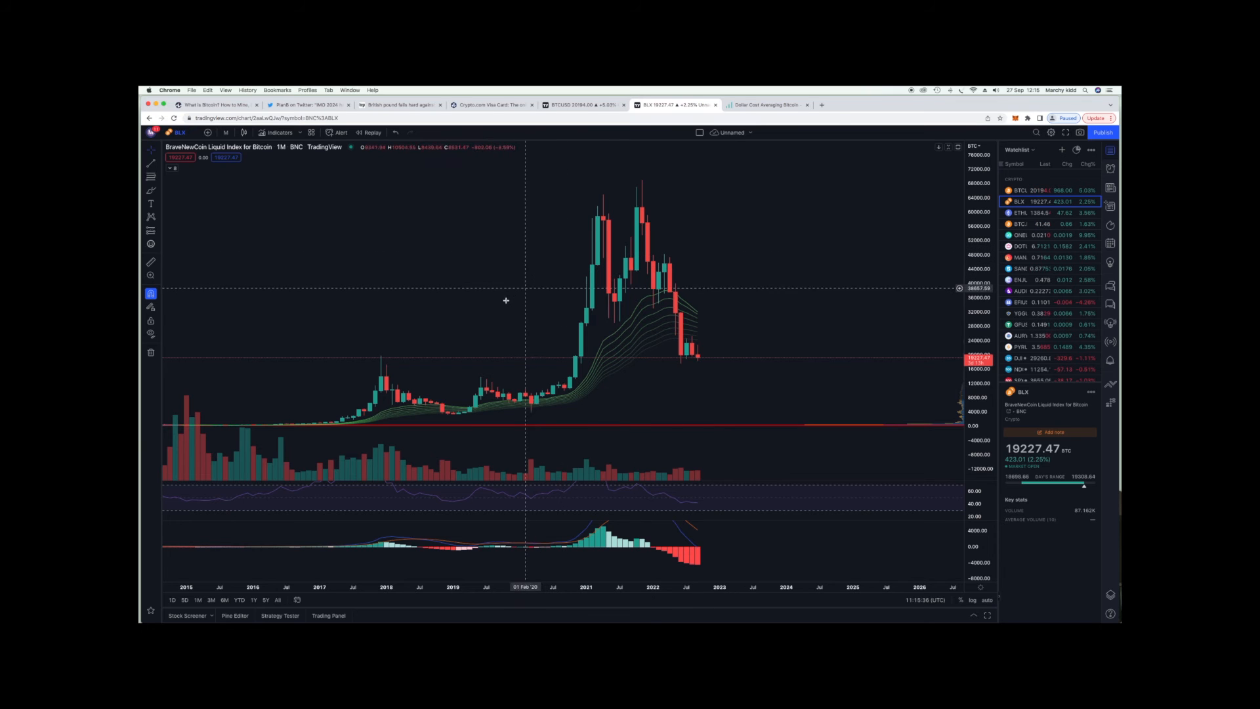
mouse_move(502, 308)
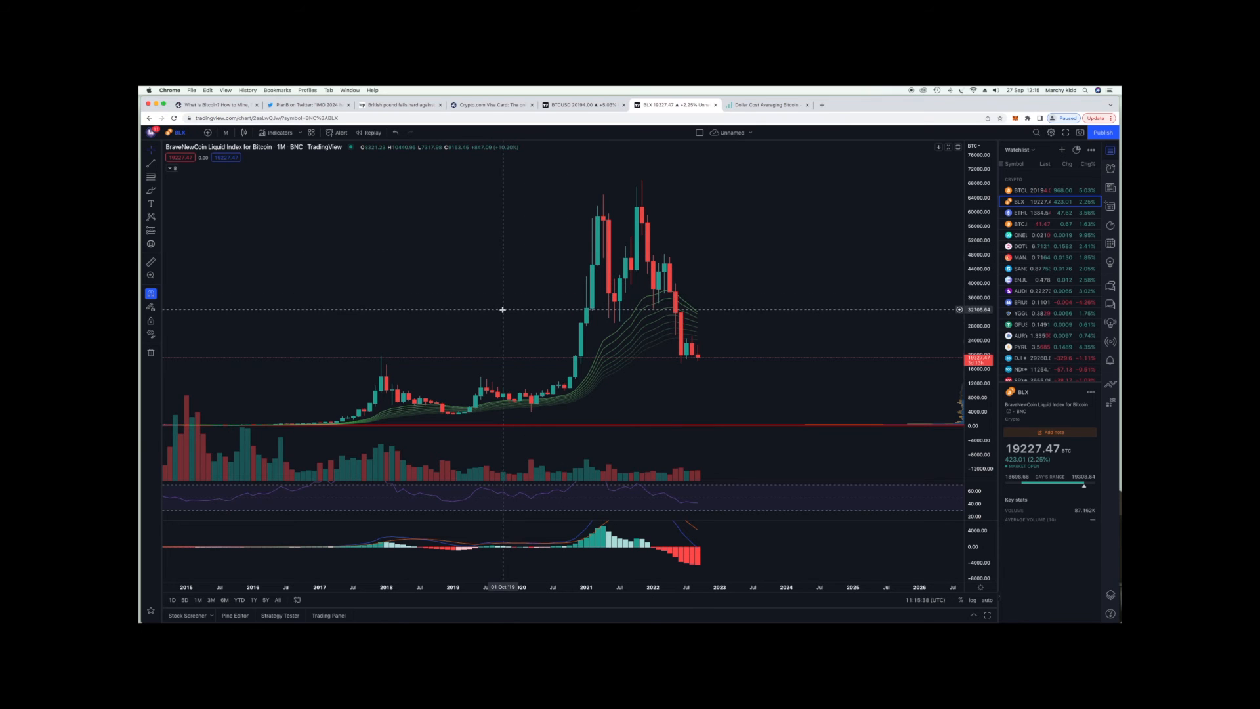
mouse_move(332, 323)
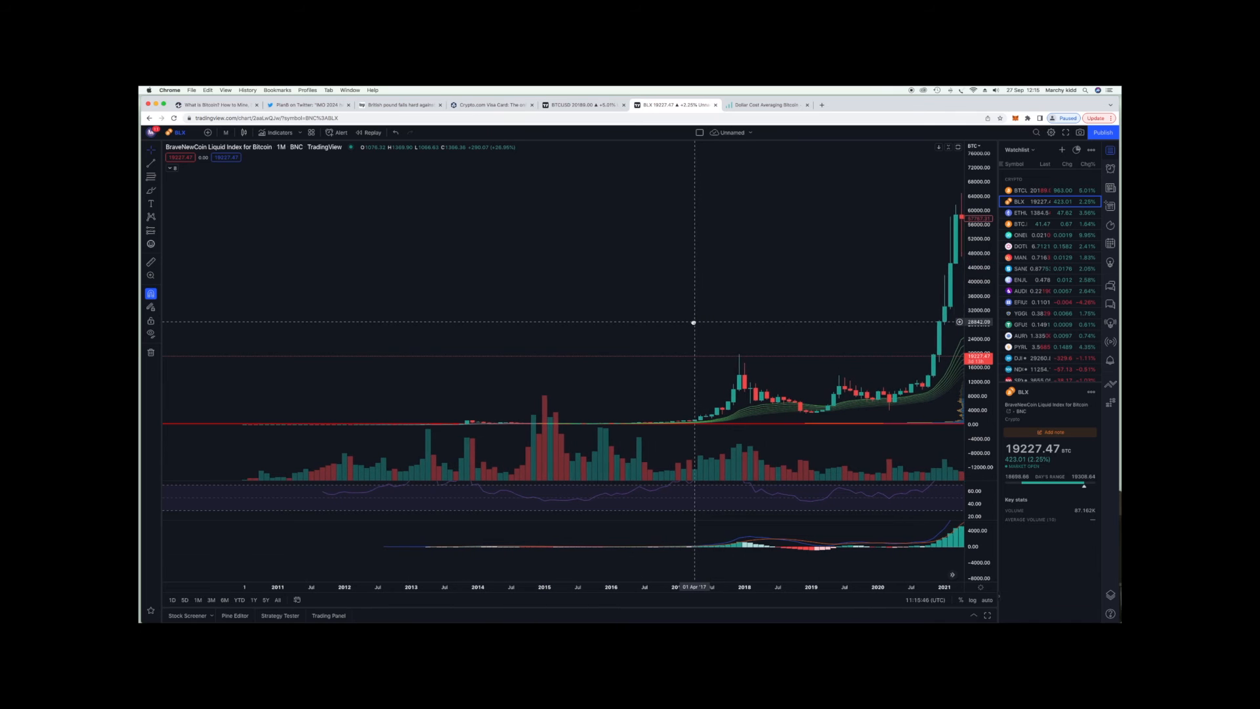
left_click_drag(693, 323, 635, 323)
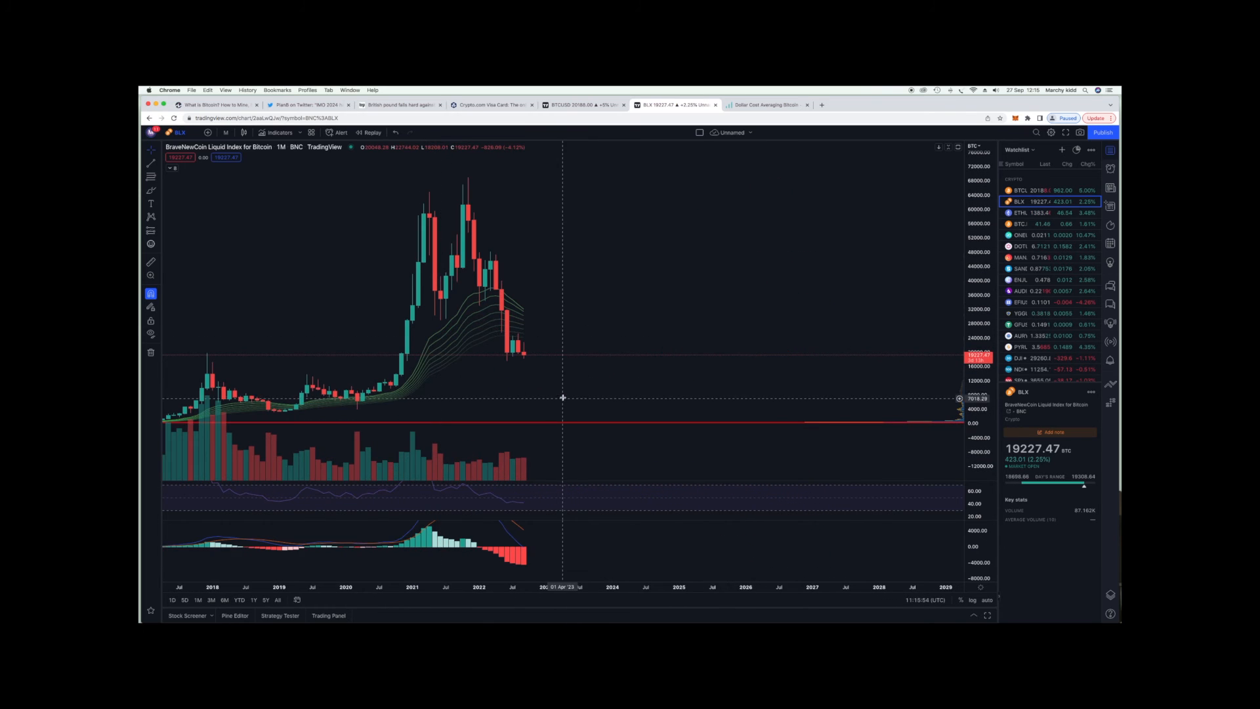
left_click_drag(563, 398, 363, 367)
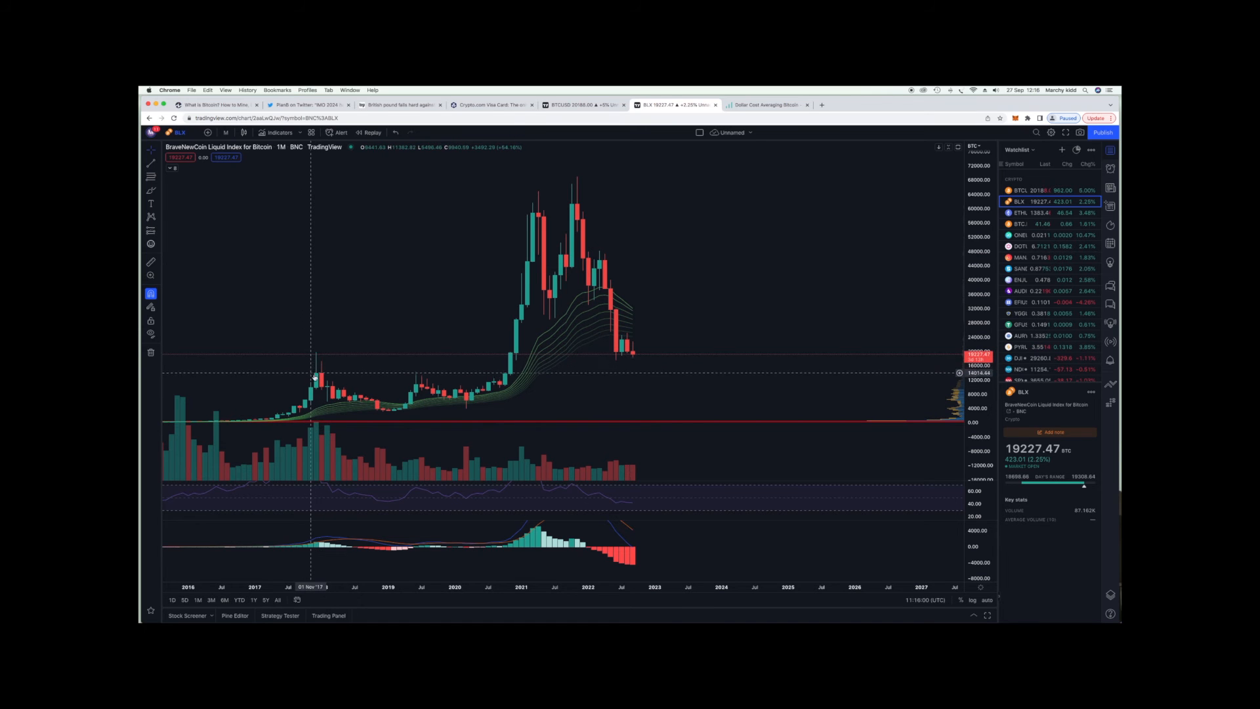
mouse_move(315, 373)
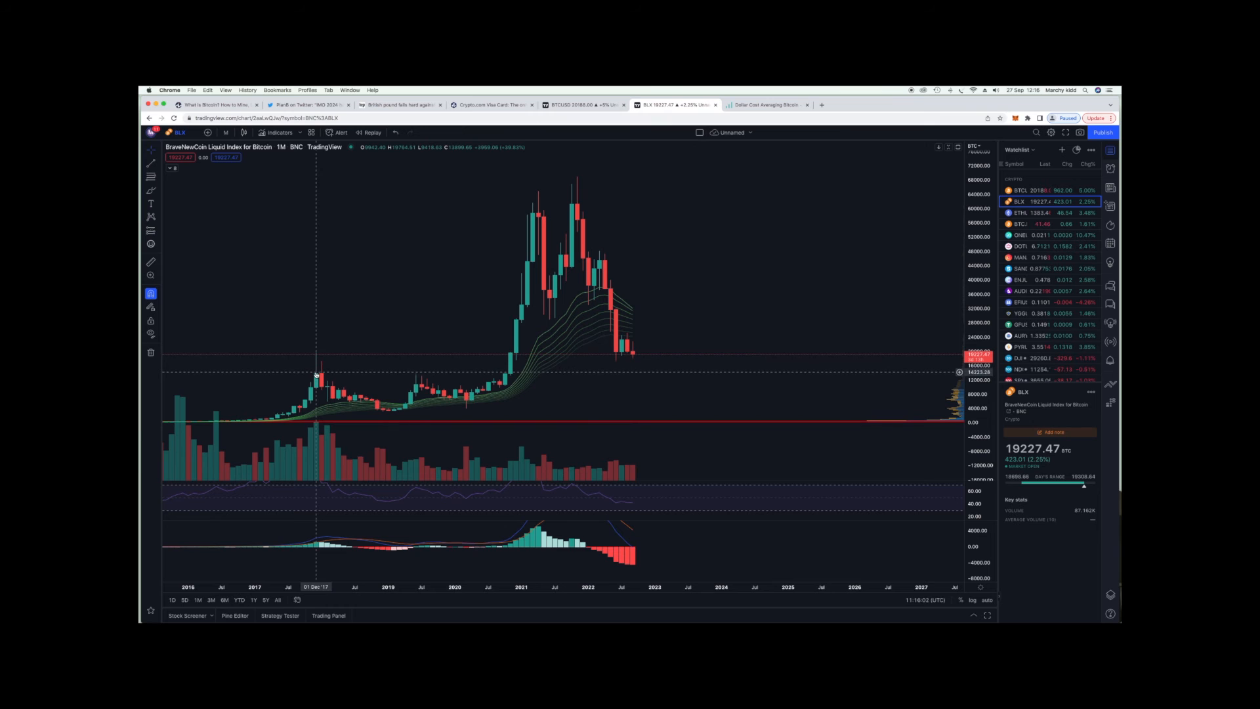
mouse_move(361, 398)
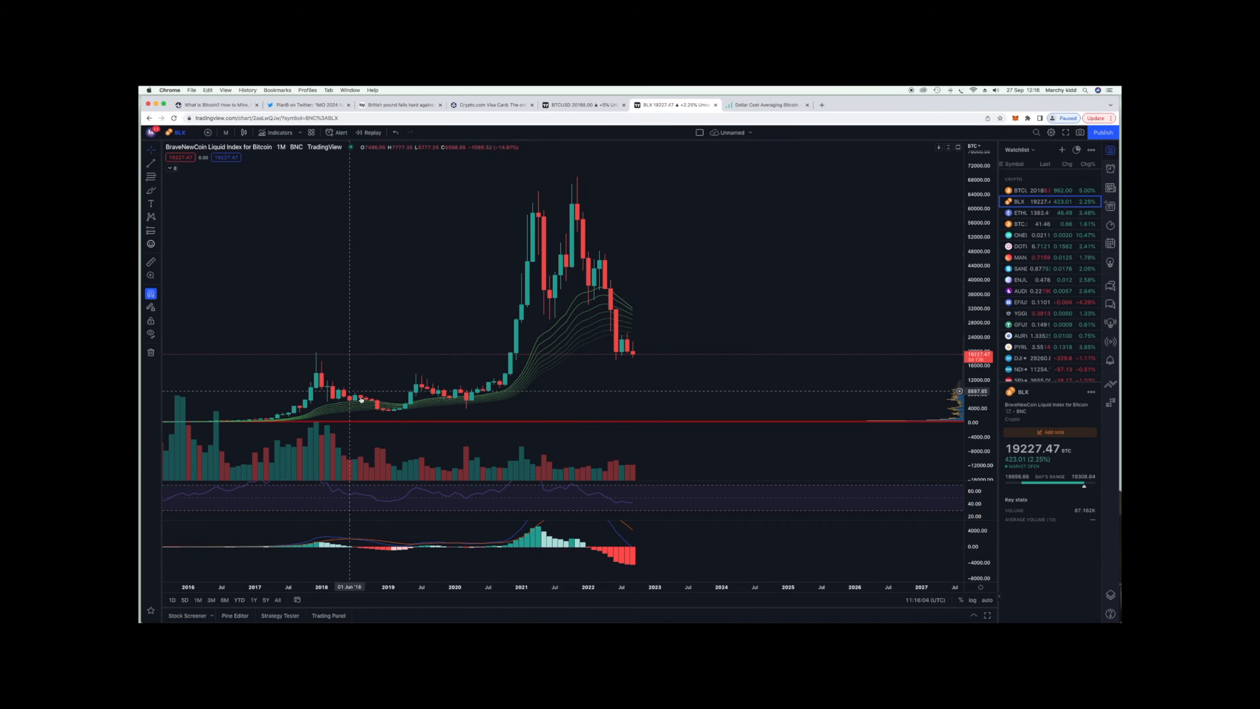
mouse_move(383, 411)
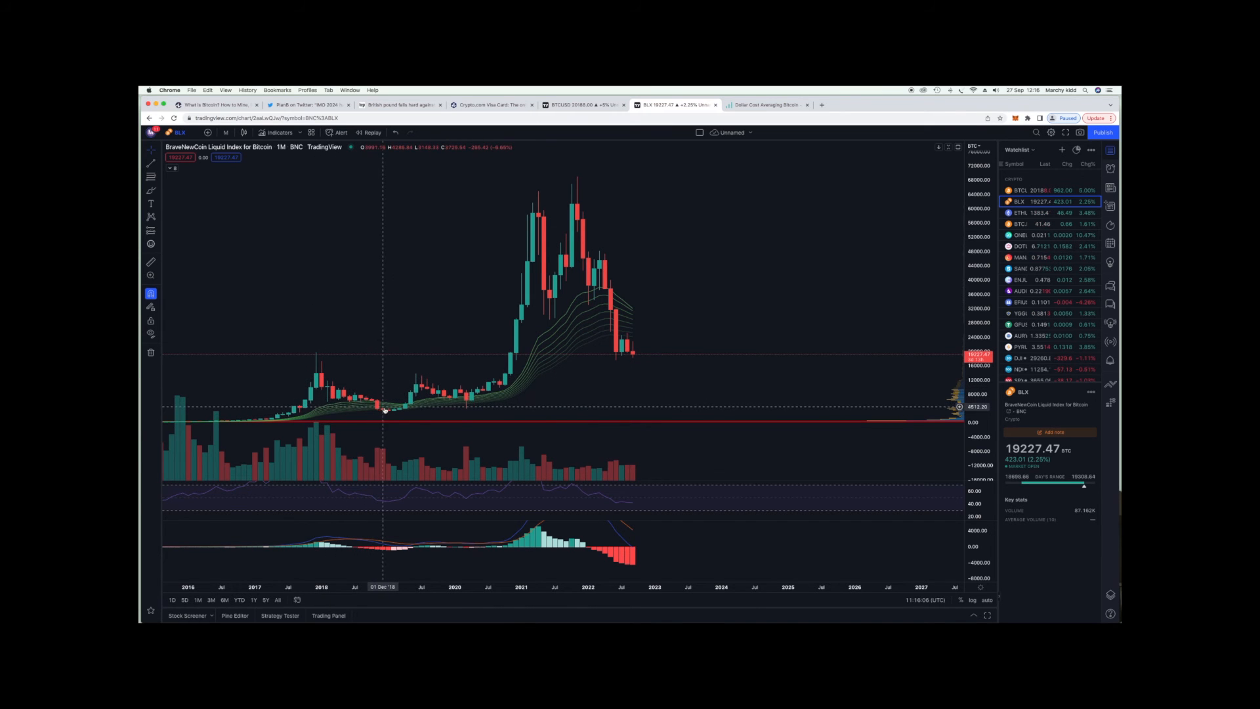
mouse_move(417, 408)
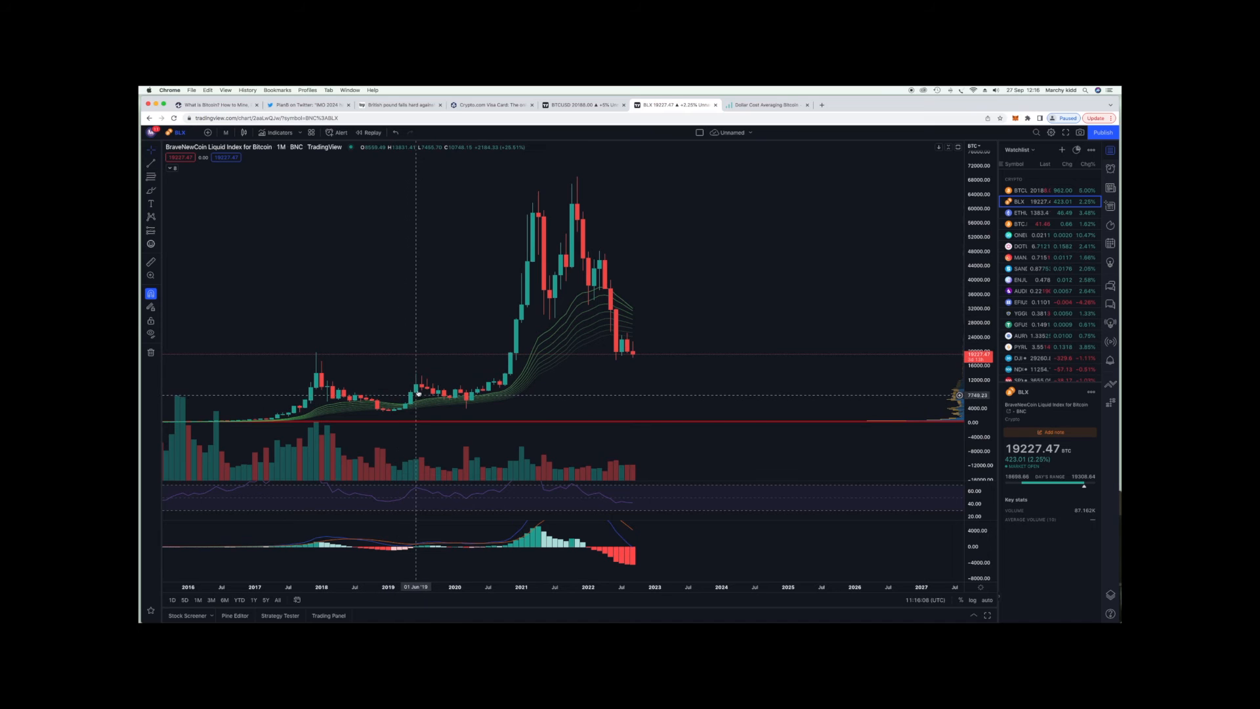
mouse_move(419, 390)
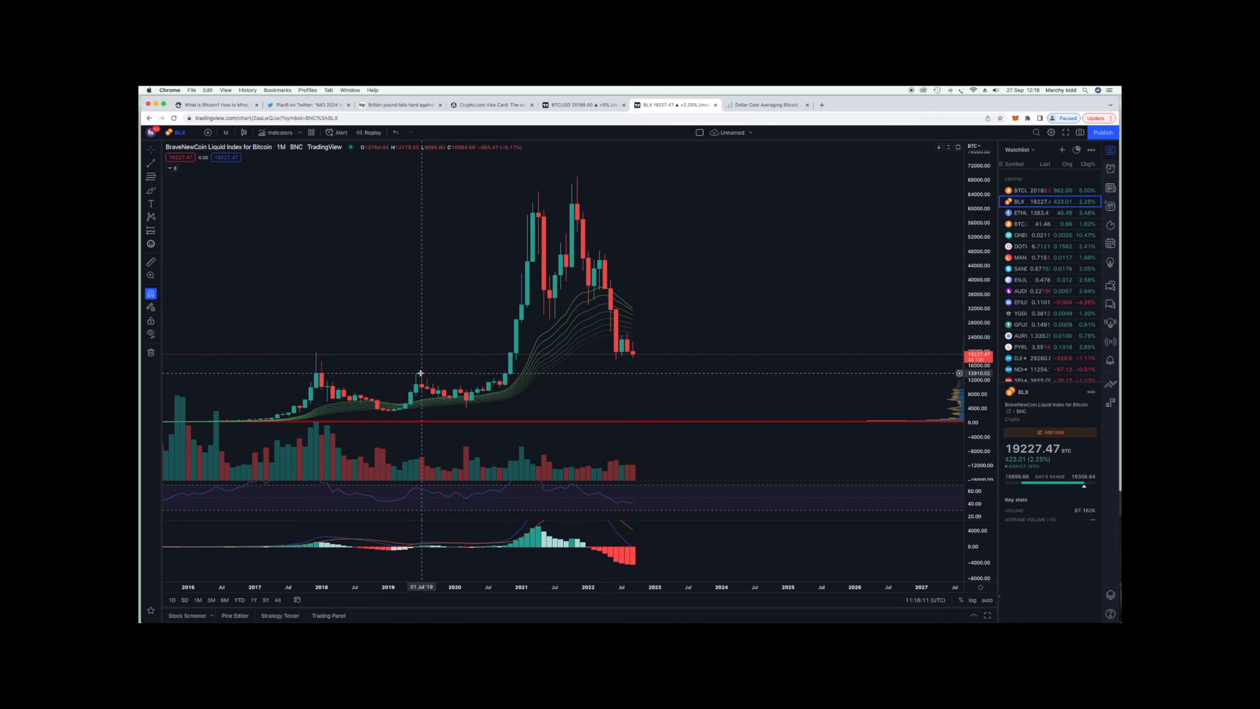
mouse_move(418, 375)
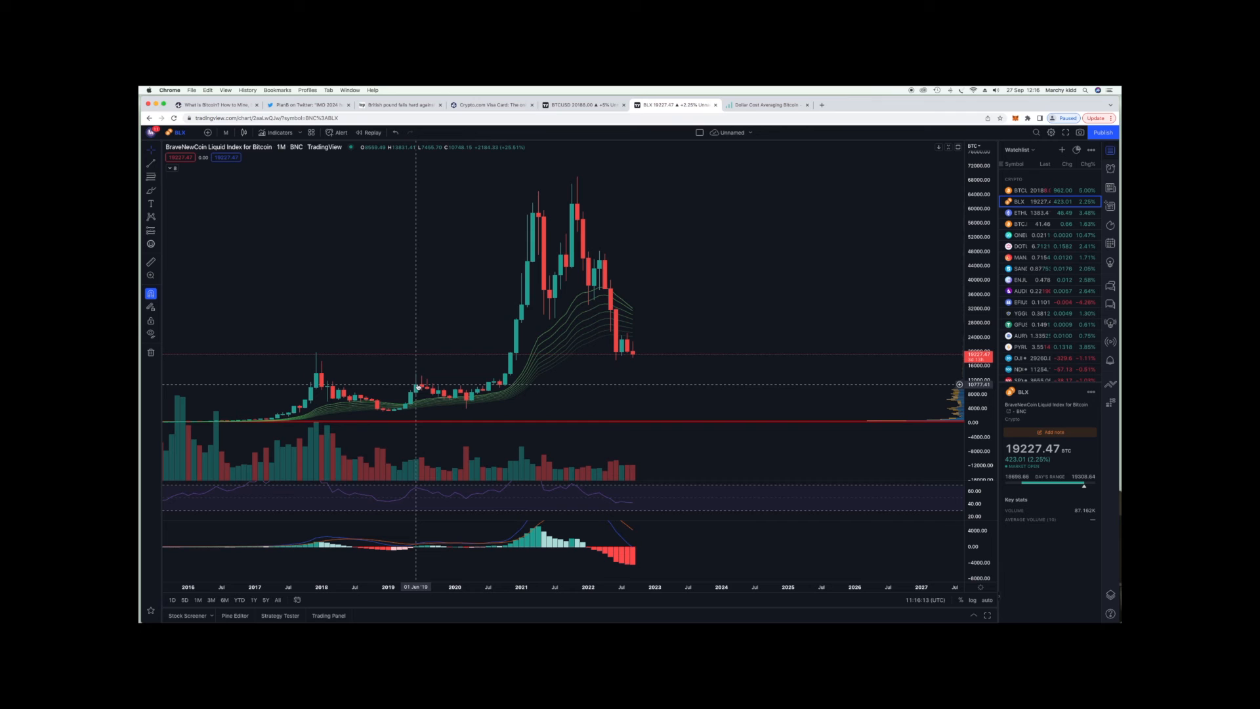
mouse_move(486, 397)
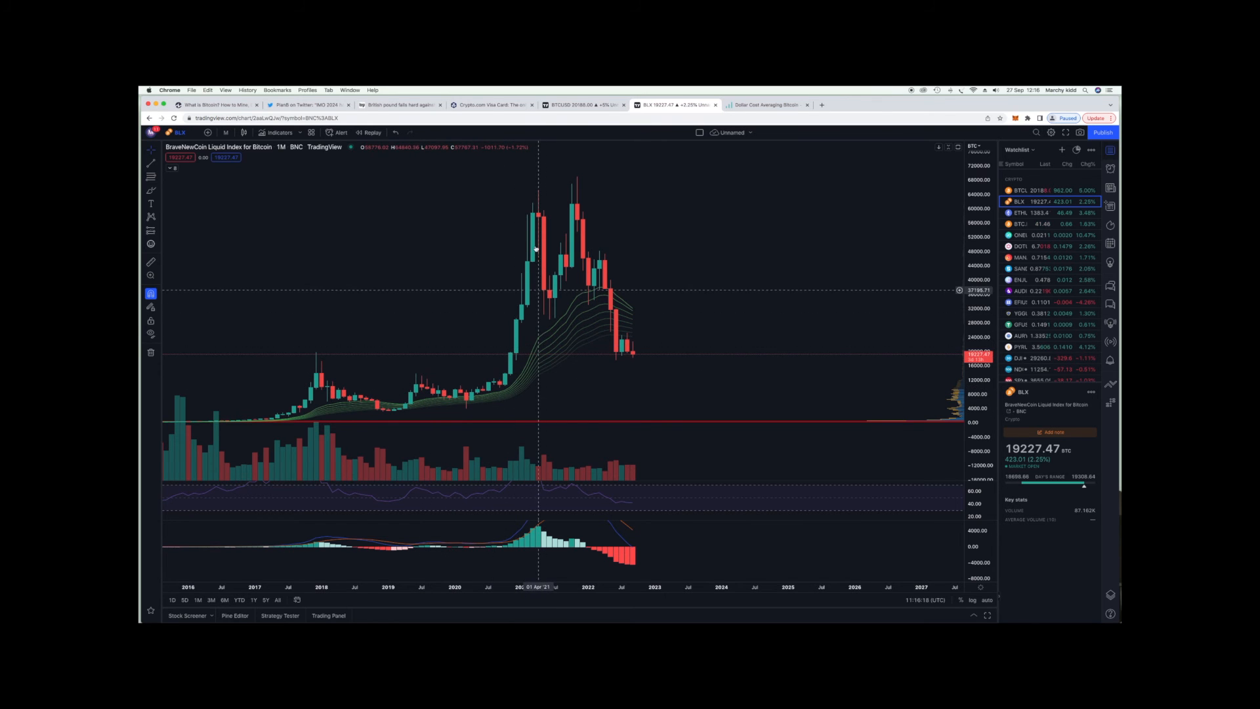
mouse_move(551, 302)
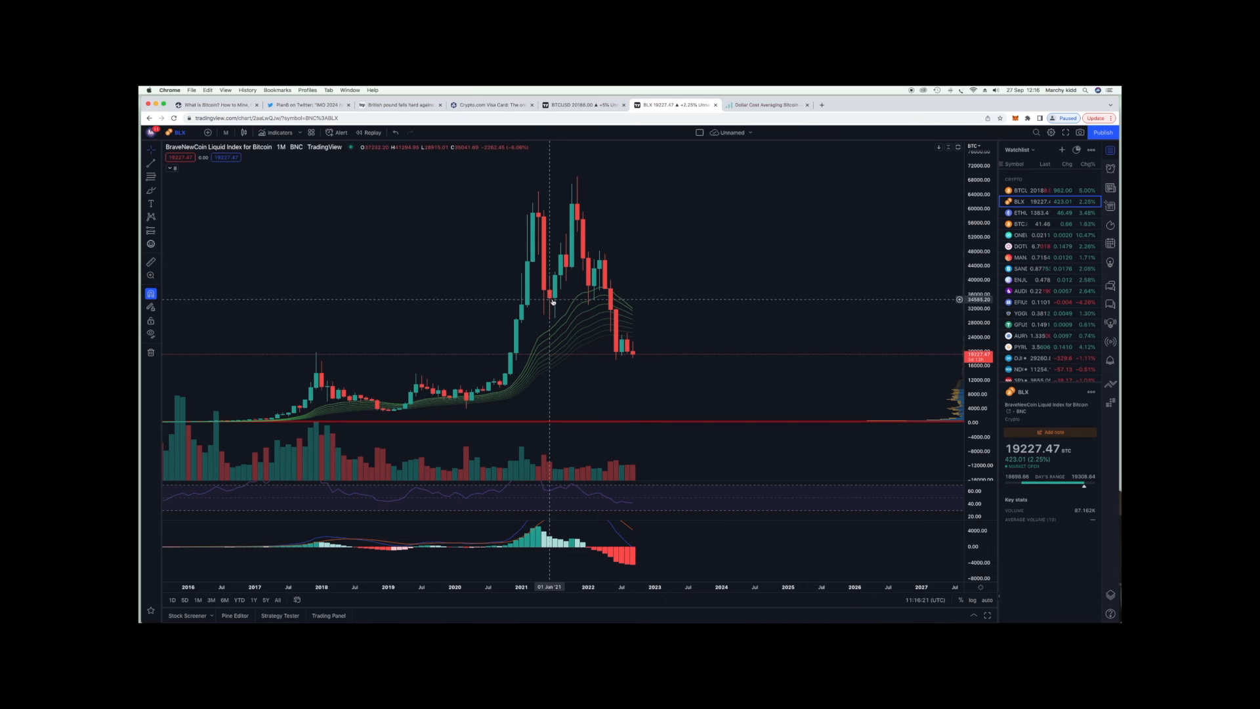
mouse_move(554, 299)
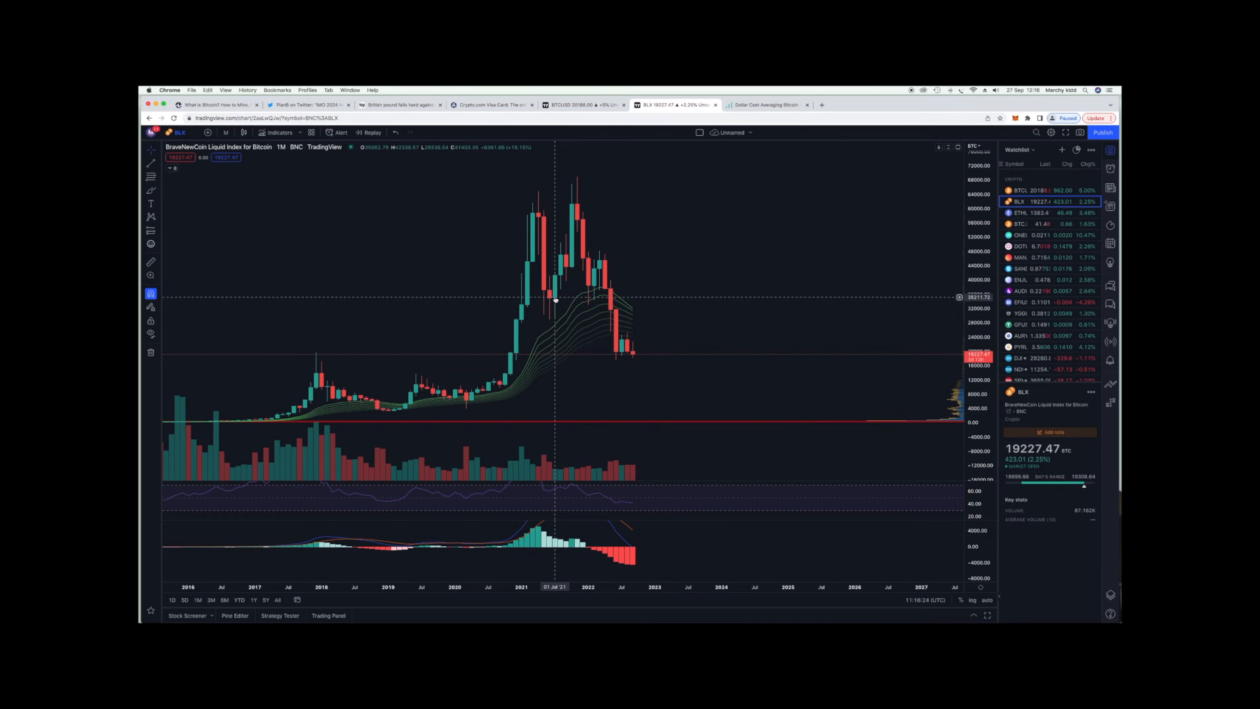
mouse_move(583, 185)
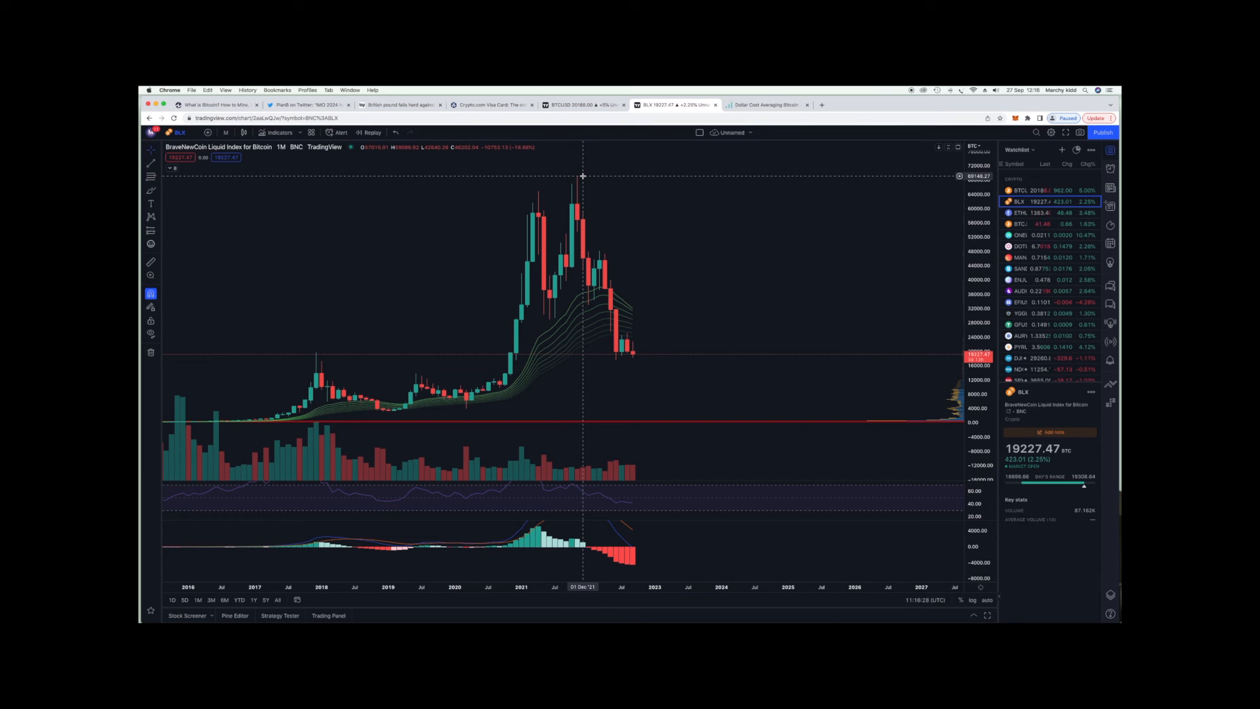
mouse_move(582, 193)
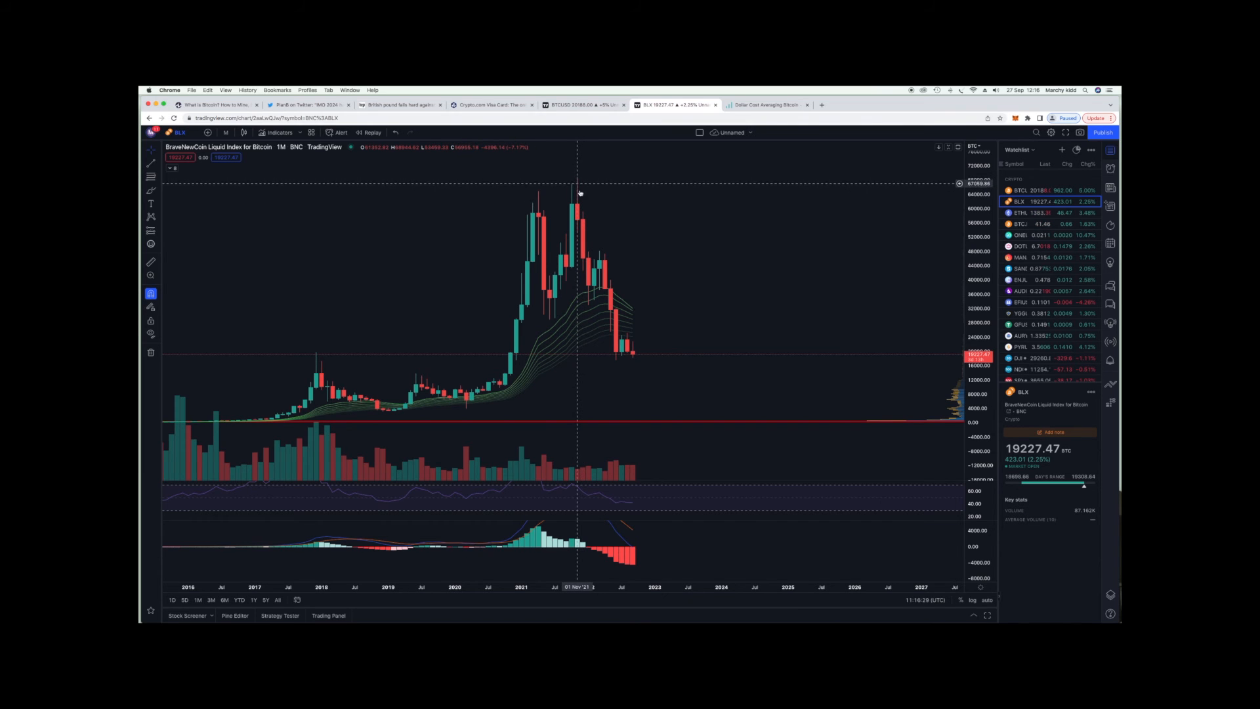
mouse_move(624, 336)
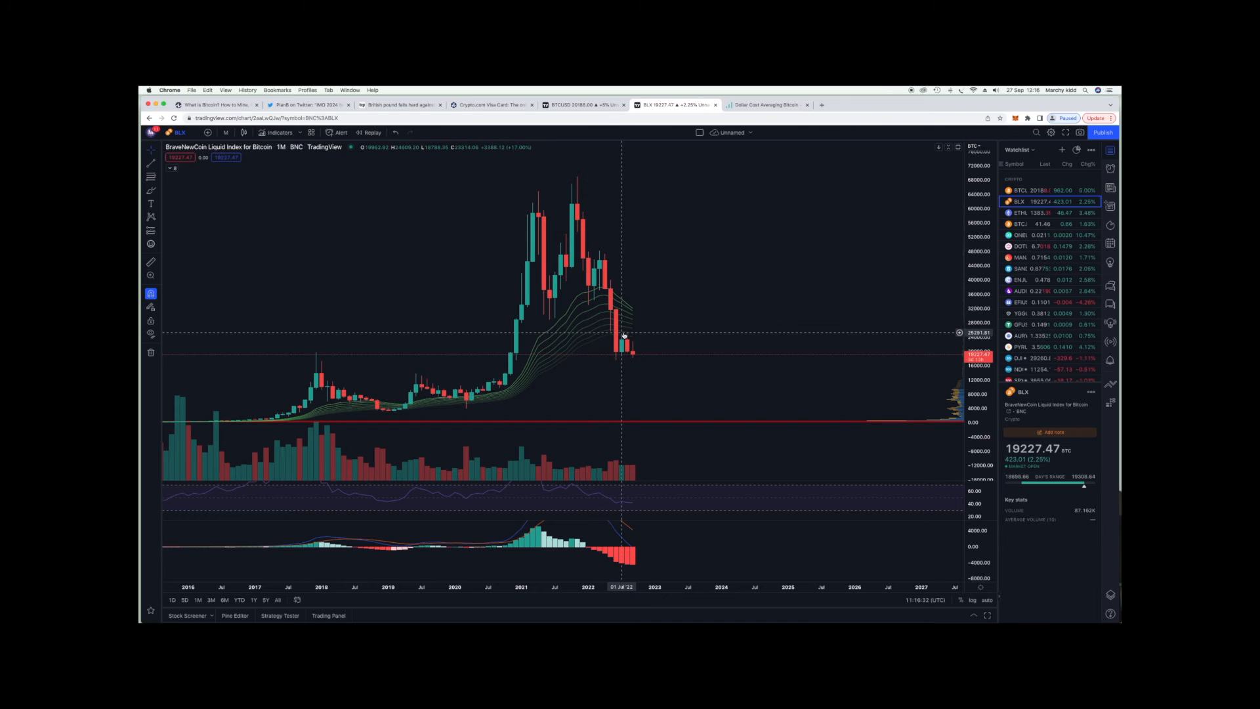
mouse_move(265, 394)
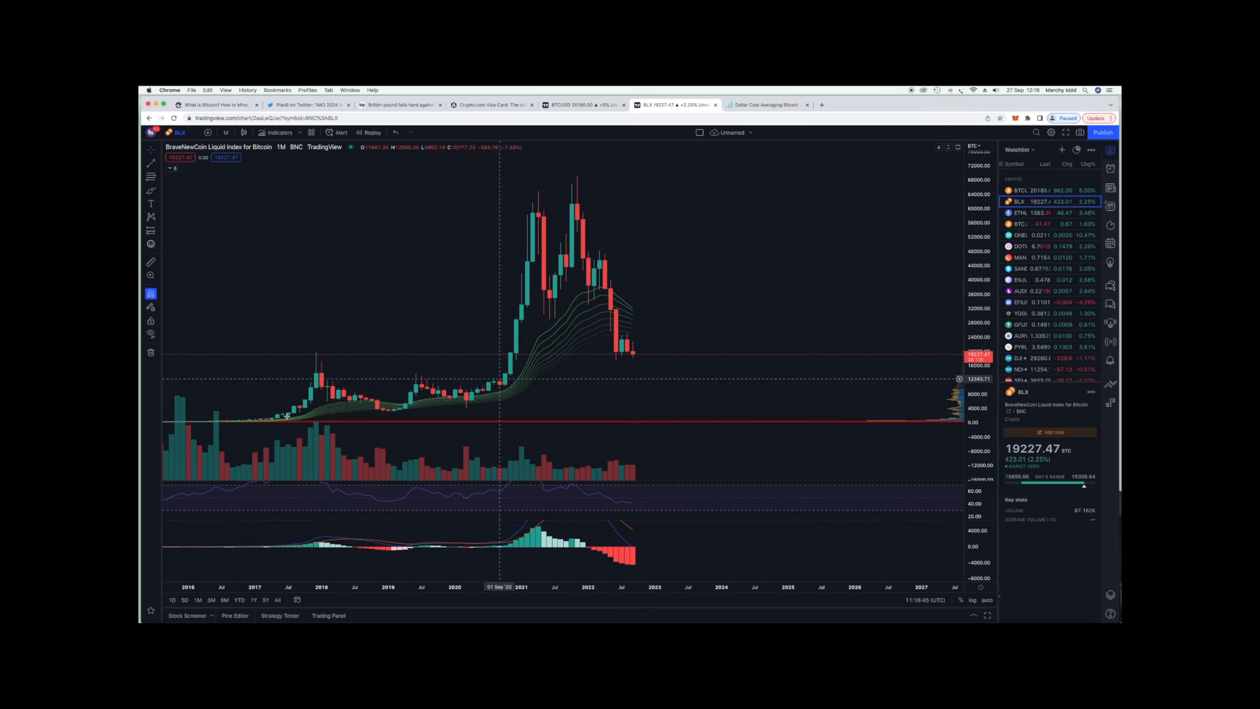
mouse_move(606, 373)
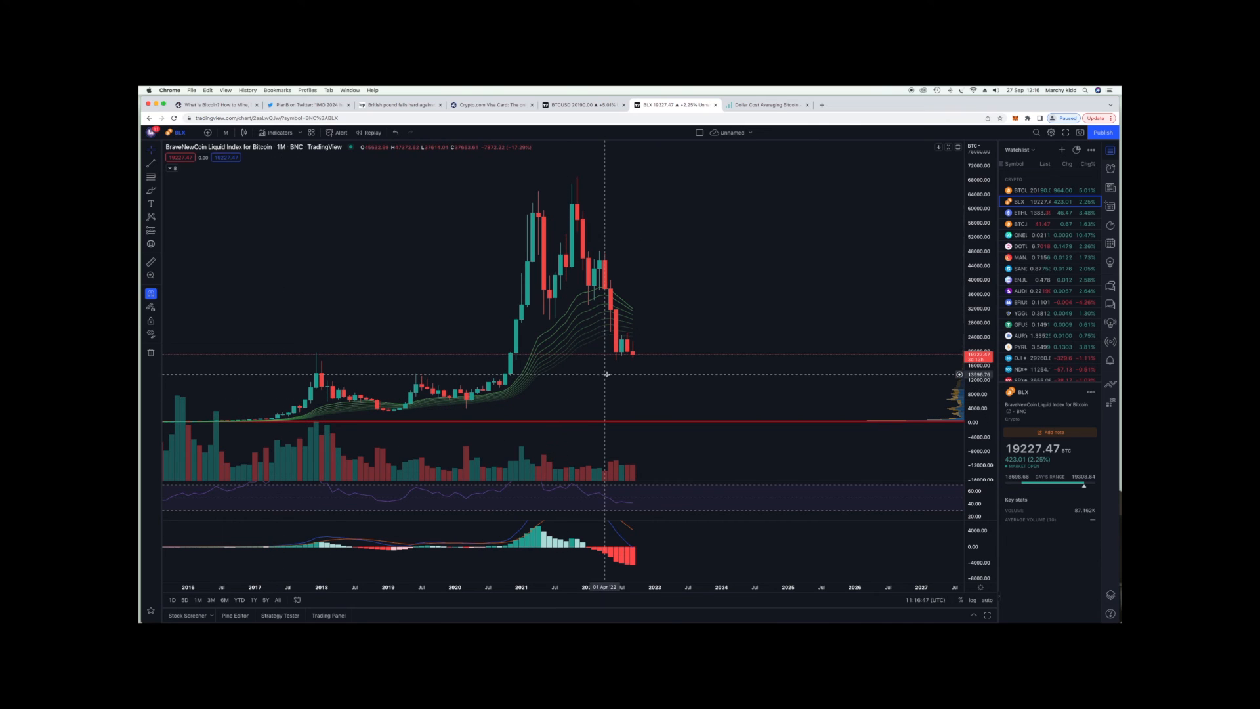
mouse_move(646, 349)
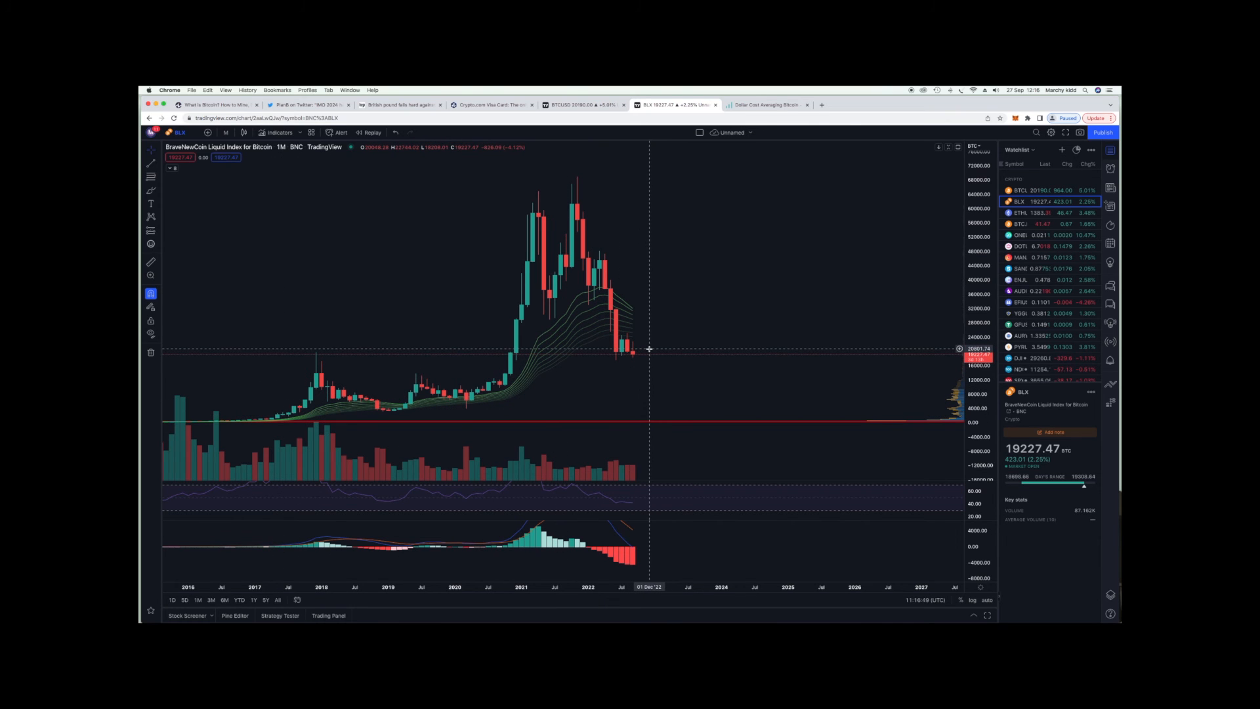
mouse_move(763, 265)
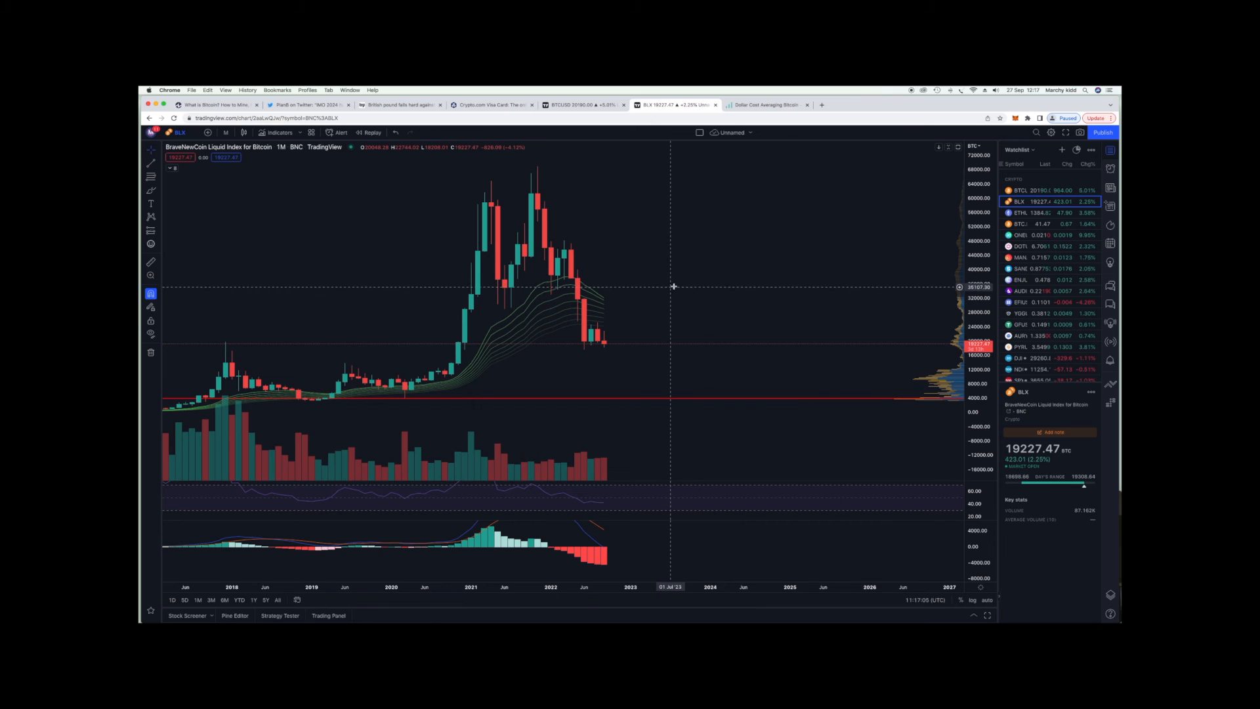
left_click_drag(673, 287, 711, 284)
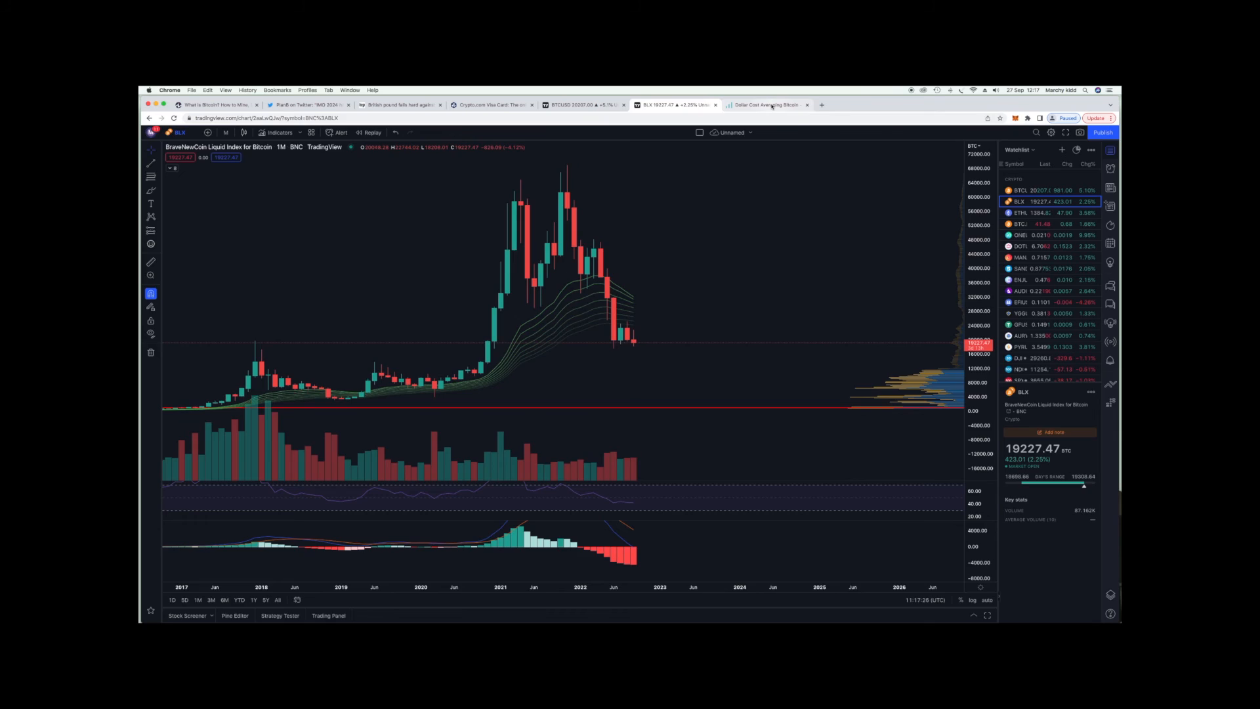
Switch to the dcaBTC calculator showing $100 monthly over 3 years growing $3,600 to $8,820.
left_click(767, 105)
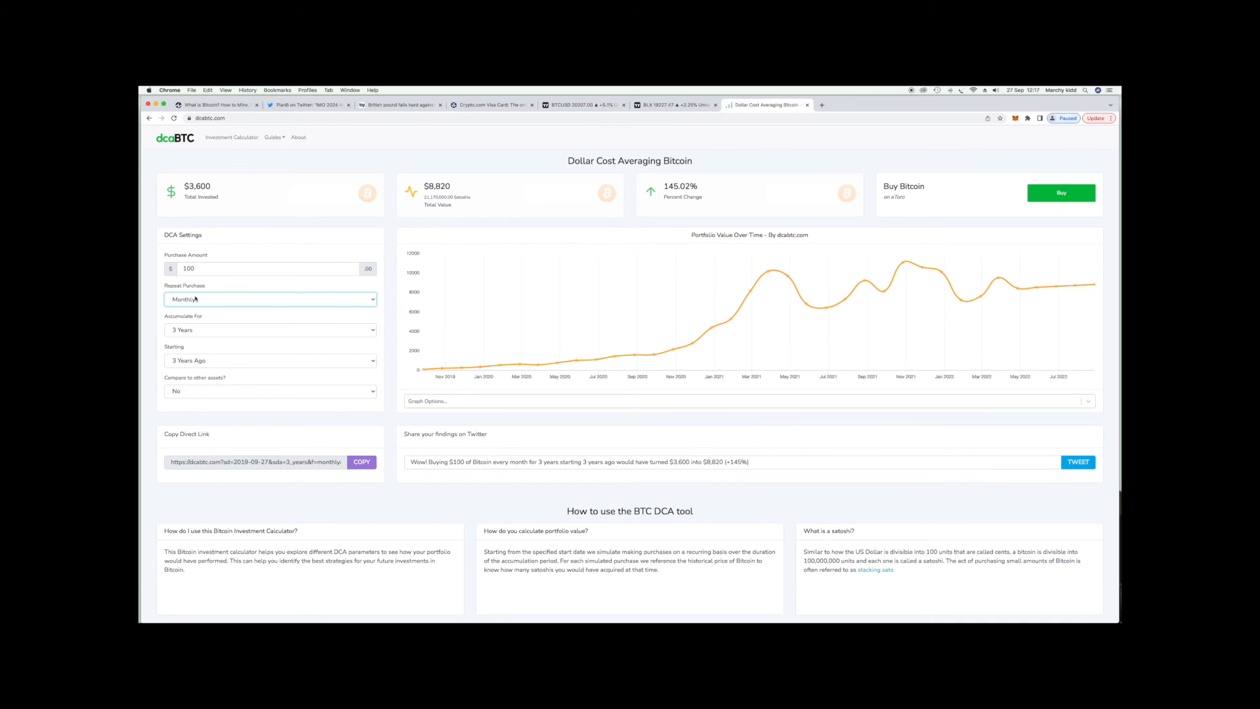
mouse_move(205, 327)
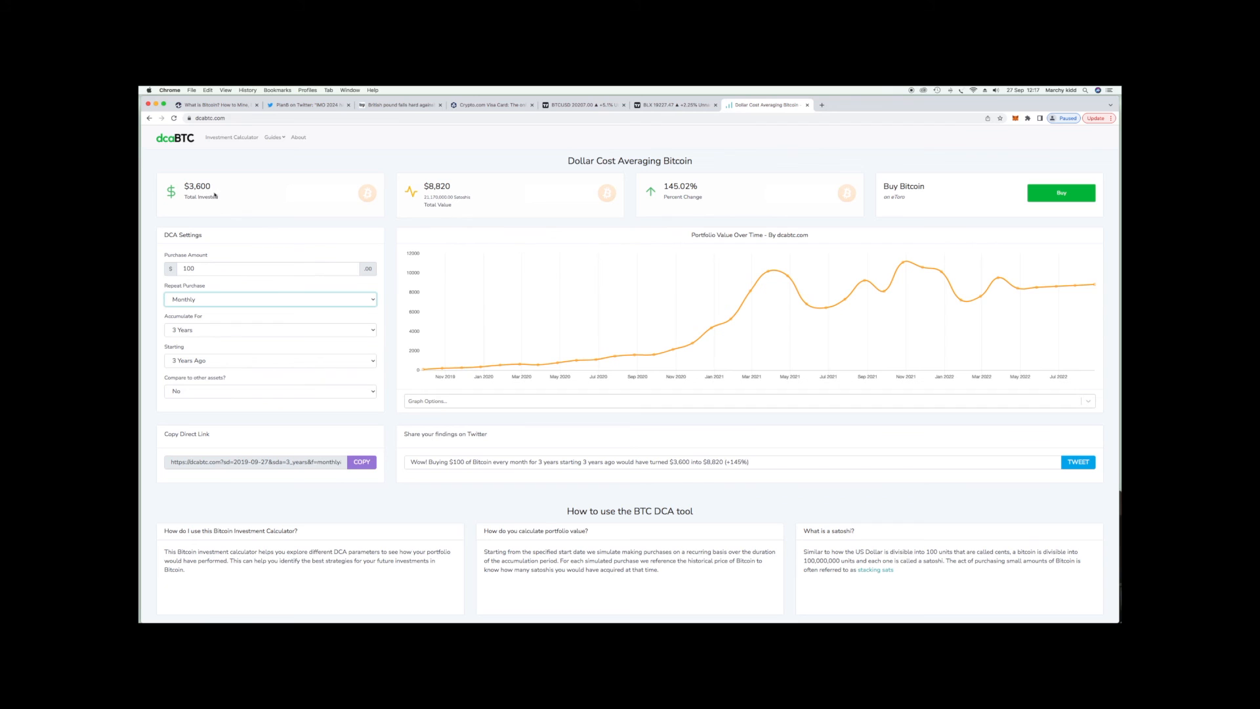
mouse_move(204, 207)
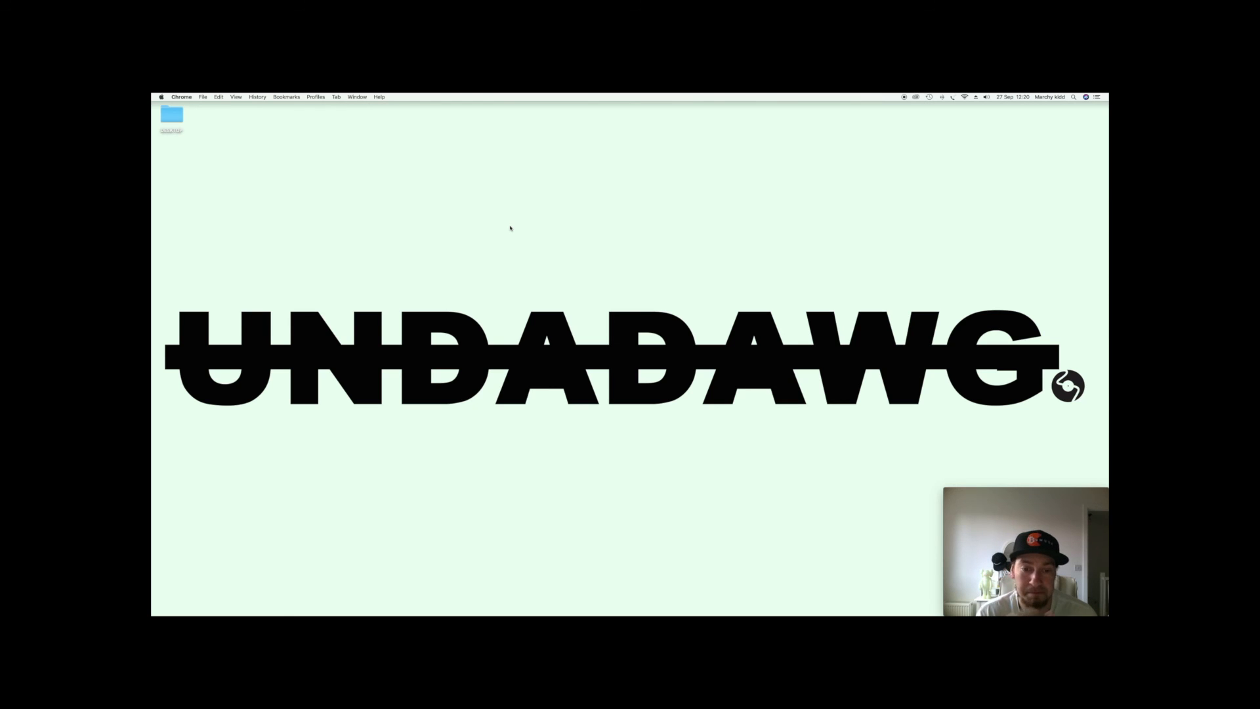
mouse_move(591, 200)
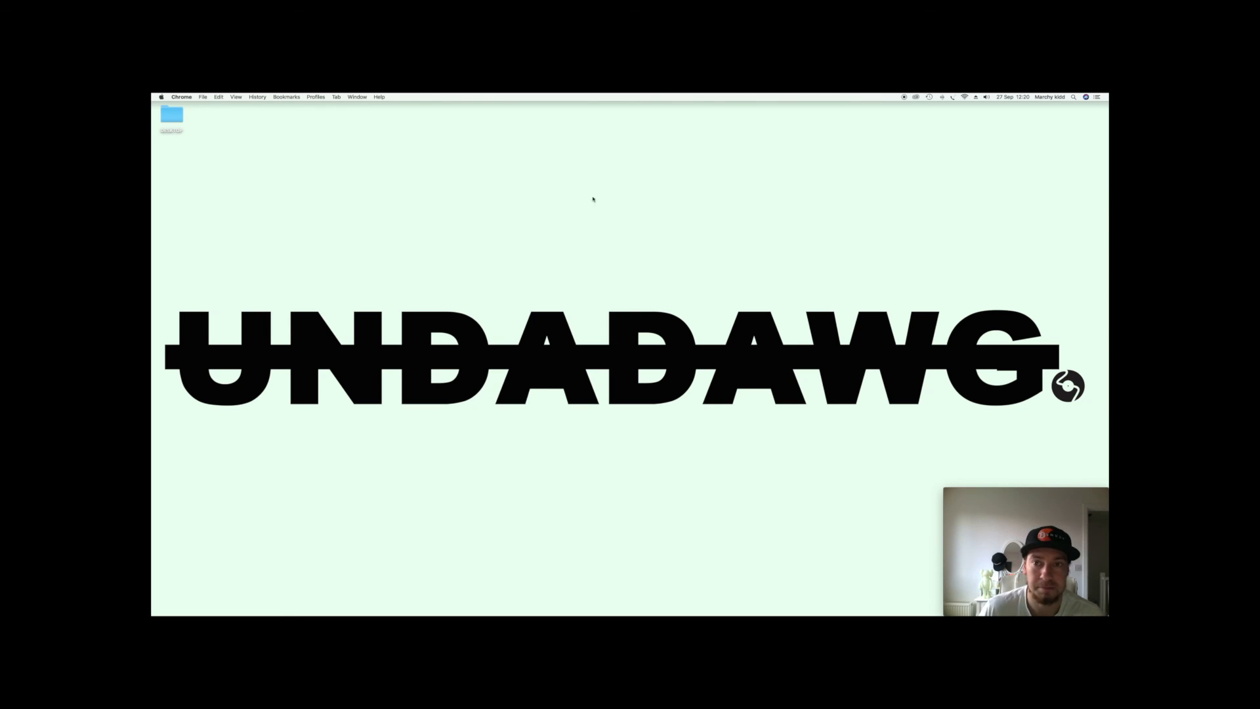